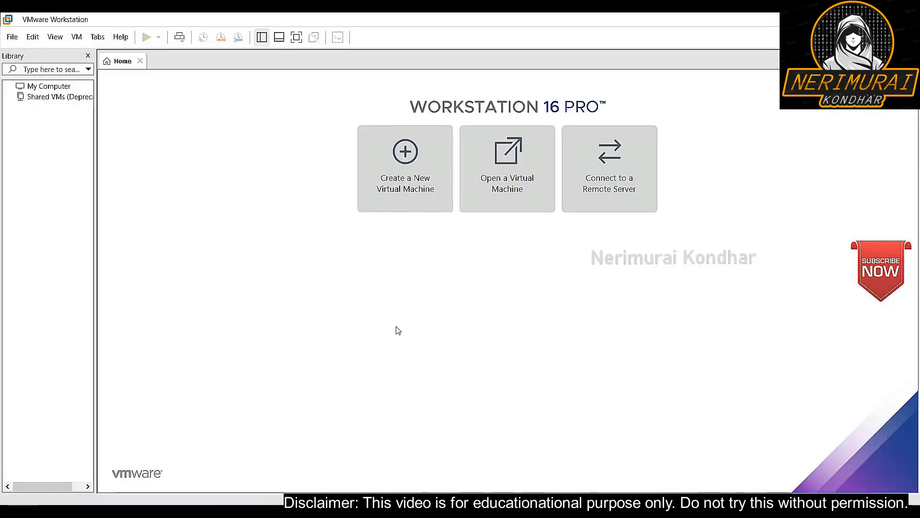
{"action": "mouse_move", "coordinate": [394, 96]}
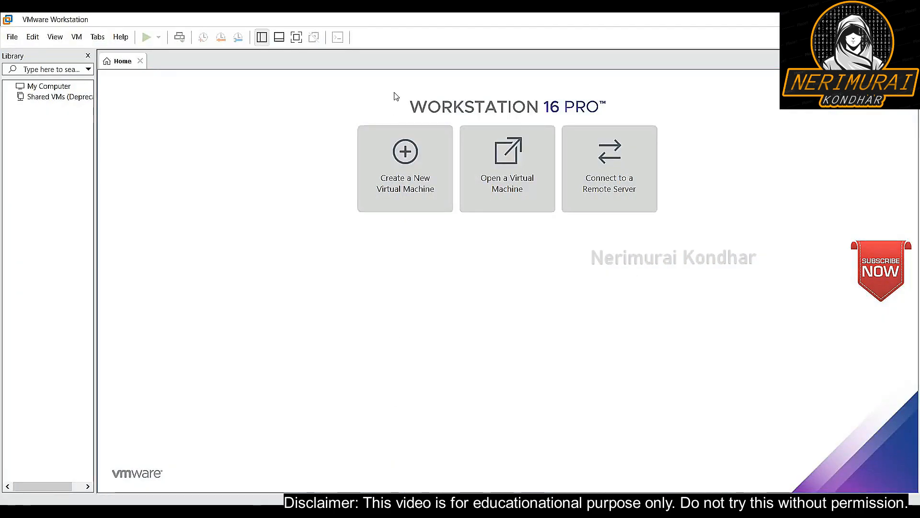
{"action": "mouse_move", "coordinate": [429, 241]}
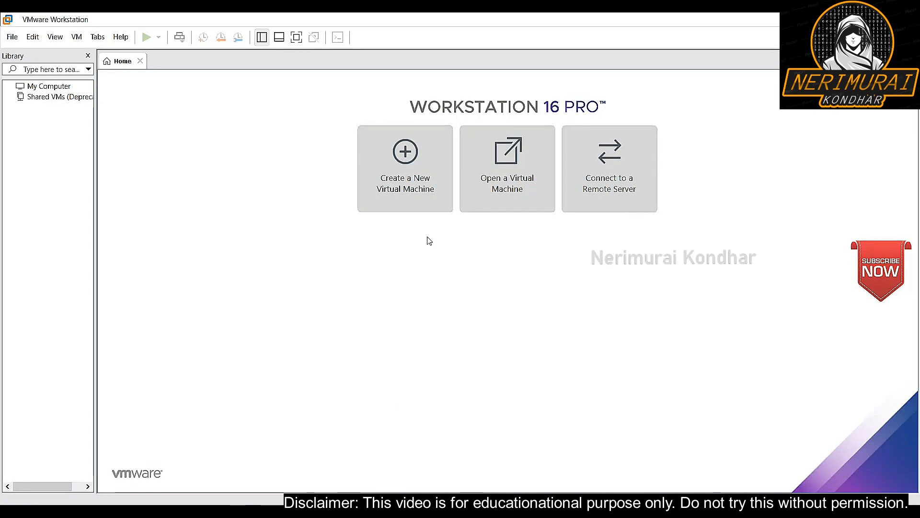
{"action": "mouse_move", "coordinate": [395, 95]}
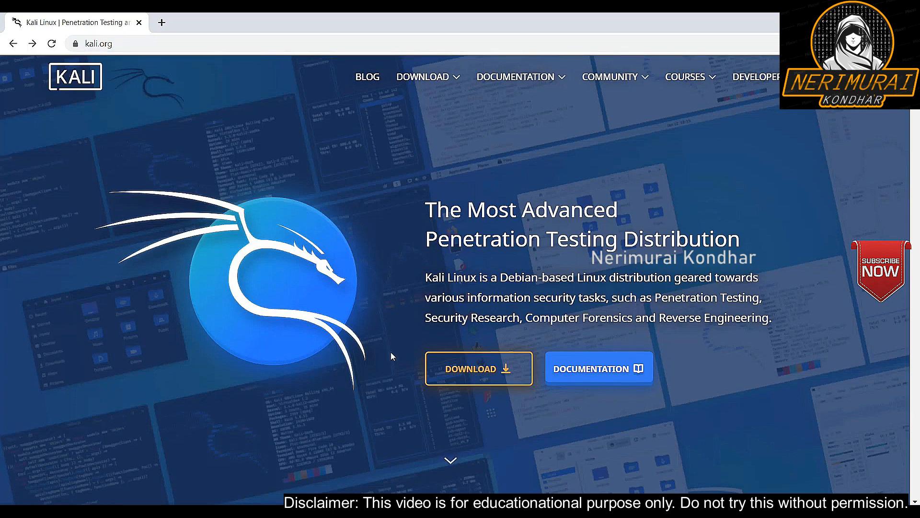
Step: Go to the kali.org Downloads page listing the Kali Linux 2021.1 images
{"action": "left_click", "coordinate": [479, 368]}
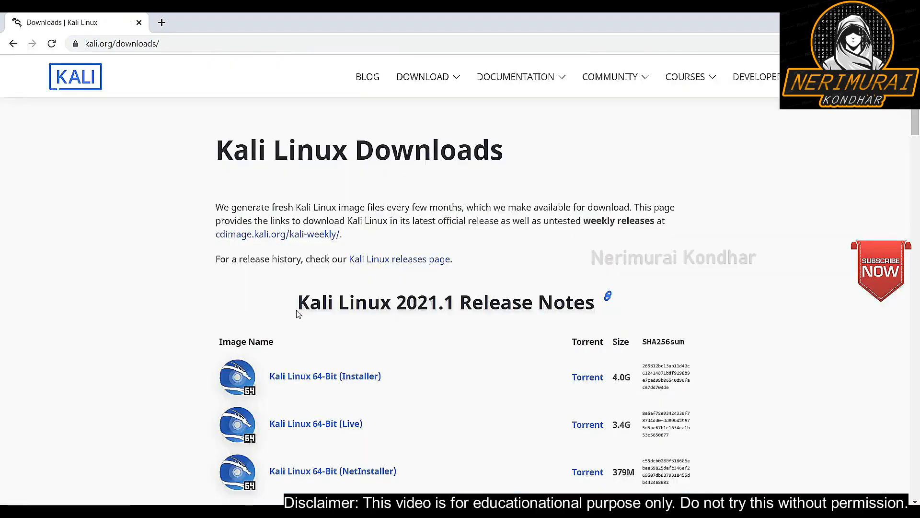
{"action": "mouse_move", "coordinate": [59, 266]}
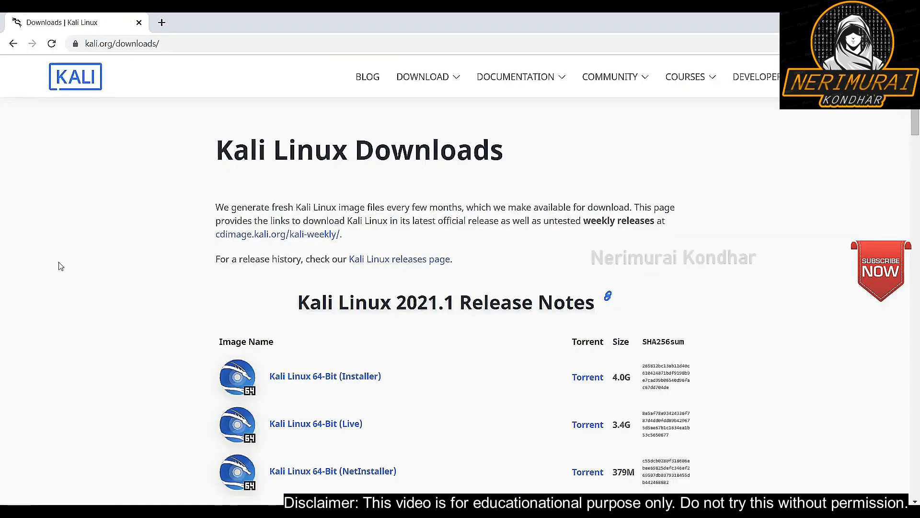
{"action": "mouse_move", "coordinate": [350, 382]}
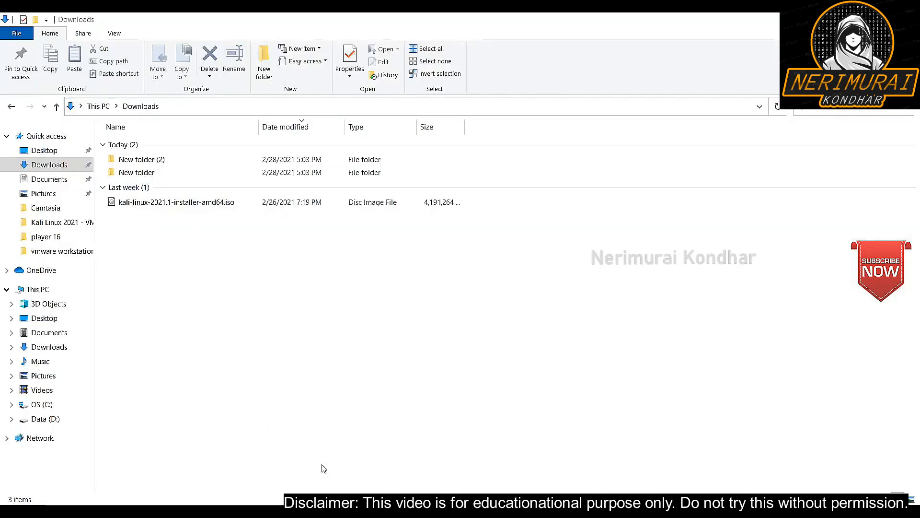
Step: Select kali-linux-2021.1-installer-amd64.iso in the Downloads folder
{"action": "left_click", "coordinate": [139, 159]}
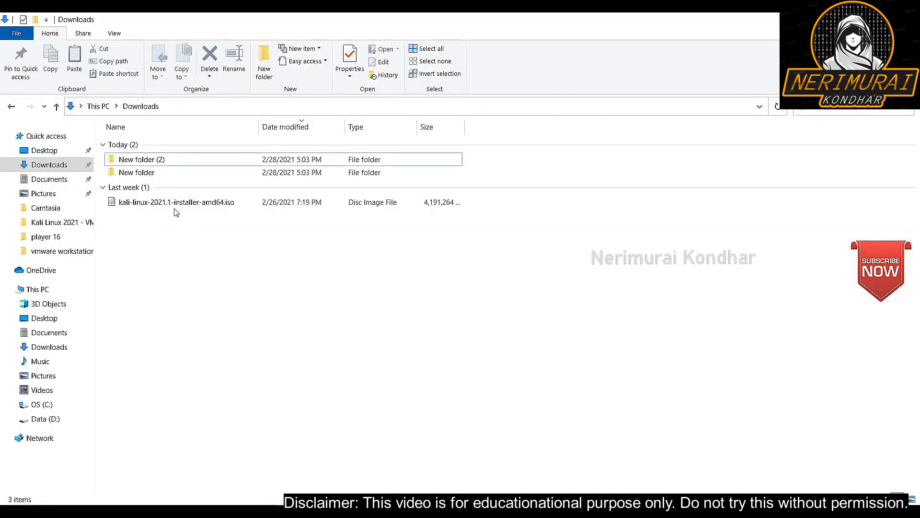
{"action": "left_click", "coordinate": [170, 202]}
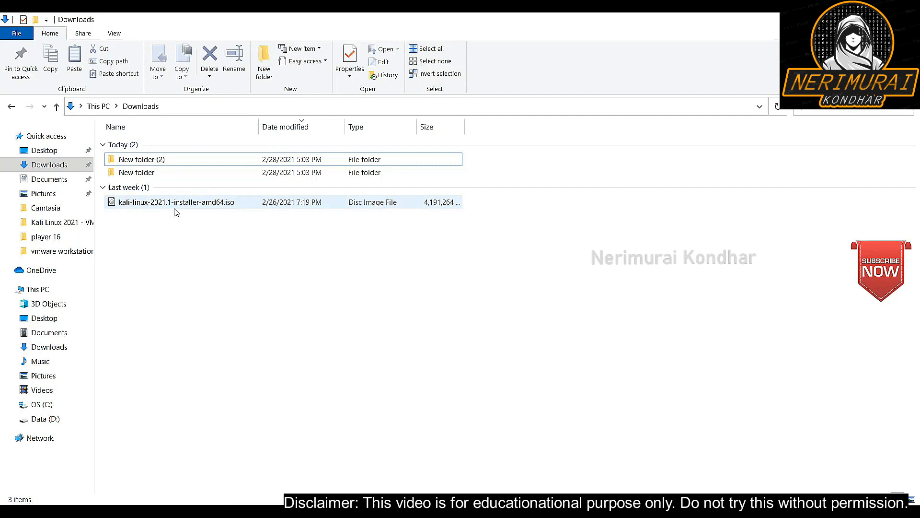
{"action": "left_click", "coordinate": [175, 201]}
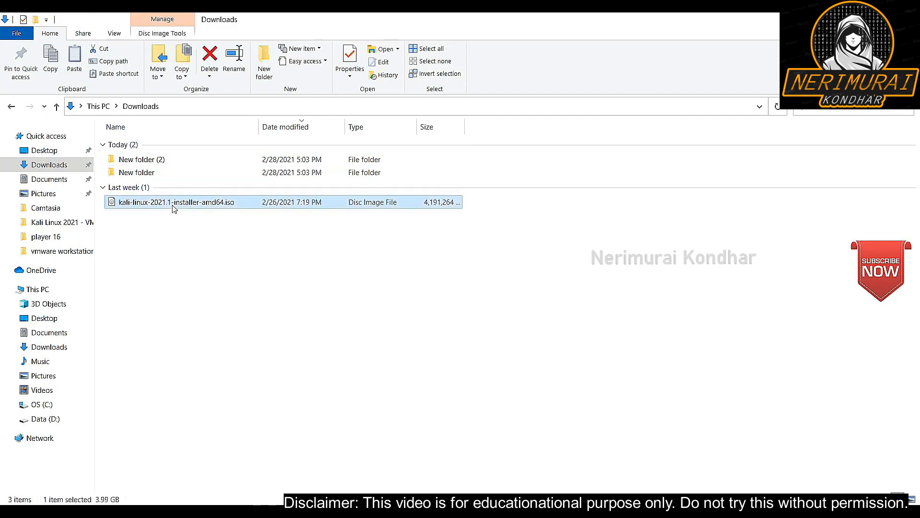
{"action": "mouse_move", "coordinate": [260, 306]}
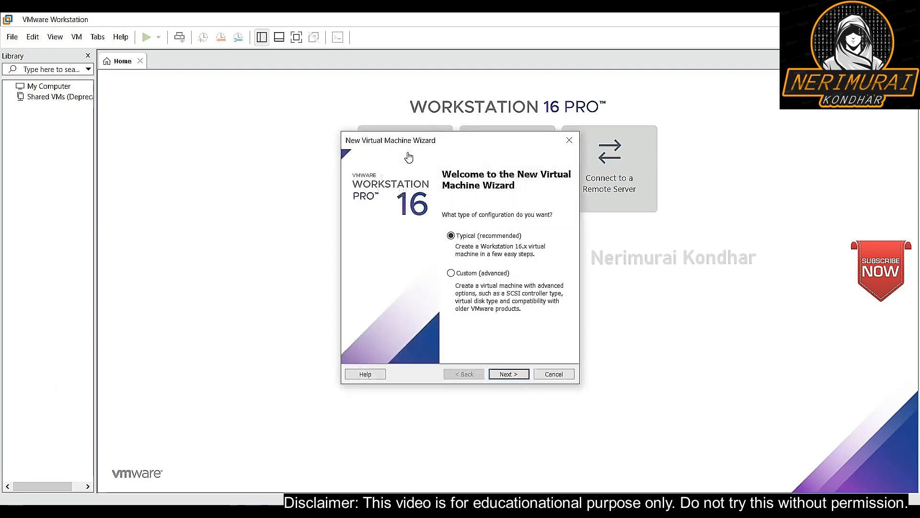
{"action": "mouse_move", "coordinate": [364, 317]}
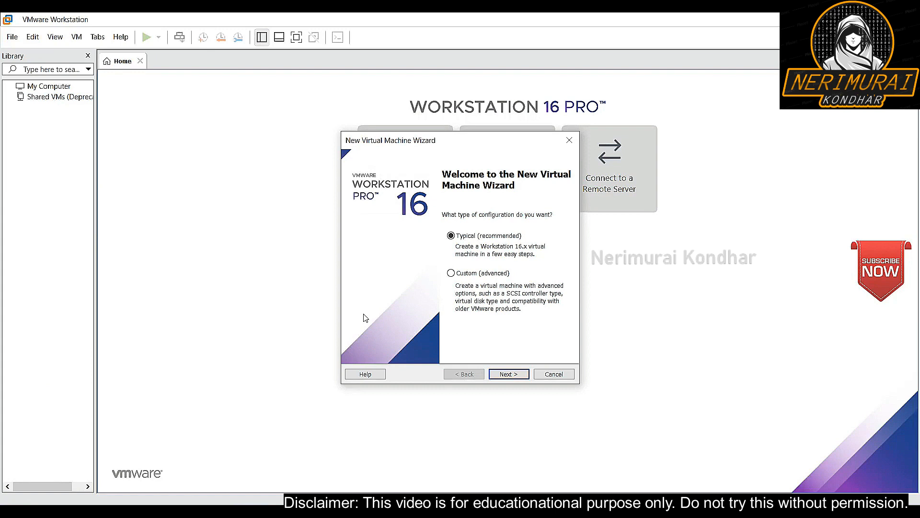
{"action": "mouse_move", "coordinate": [466, 350]}
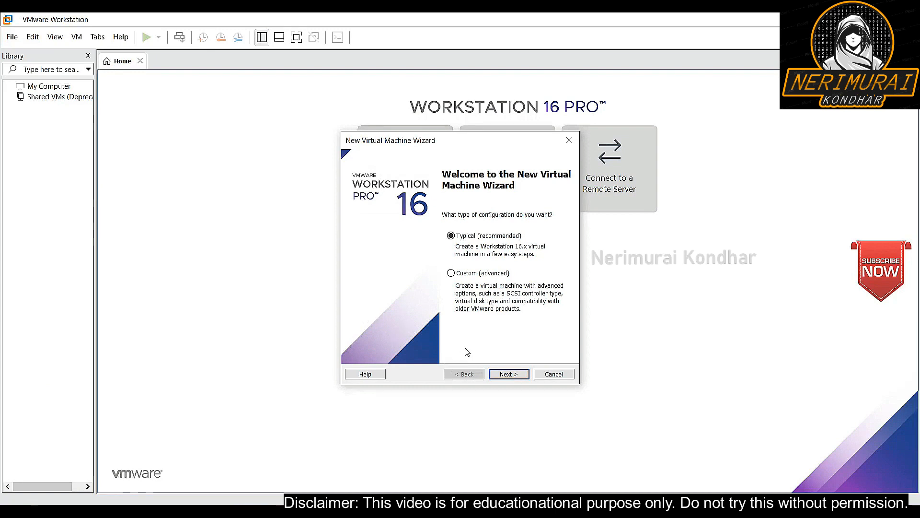
{"action": "mouse_move", "coordinate": [493, 355]}
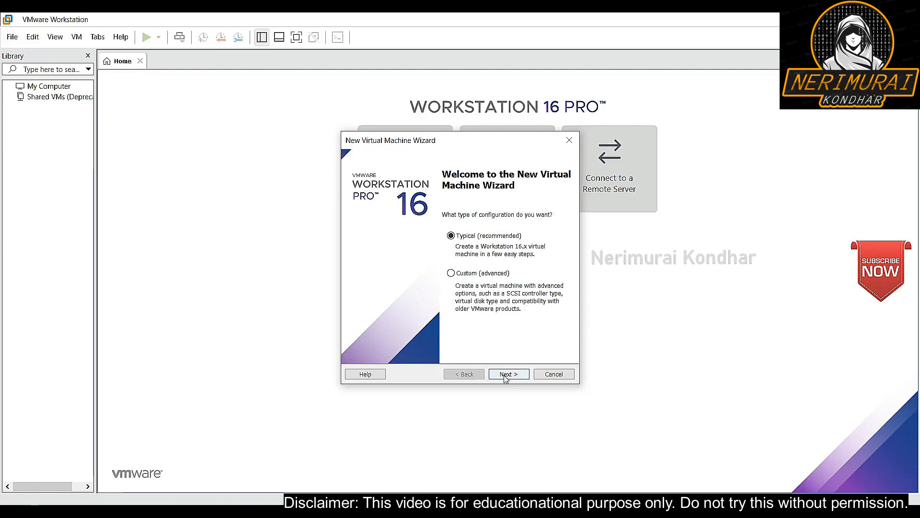
Step: Keep the Typical (recommended) configuration and continue the wizard
{"action": "left_click", "coordinate": [507, 374]}
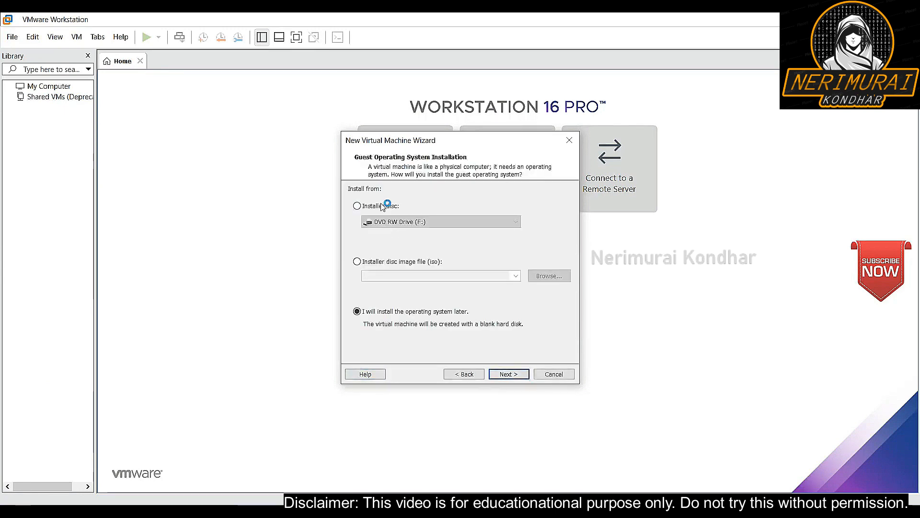
Step: Use kali-linux-2021.1-installer-amd64.iso from Downloads as the installer disc image
{"action": "left_click", "coordinate": [356, 261]}
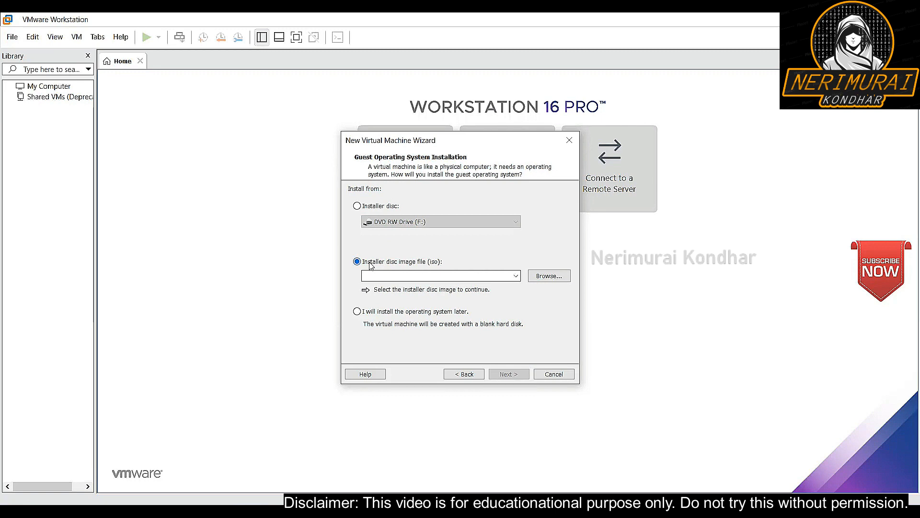
{"action": "left_click", "coordinate": [548, 275]}
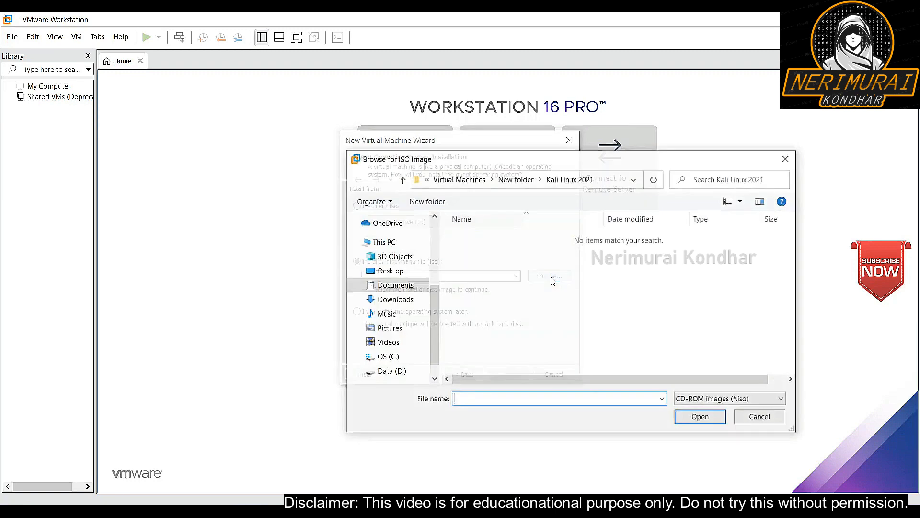
{"action": "left_click", "coordinate": [395, 299]}
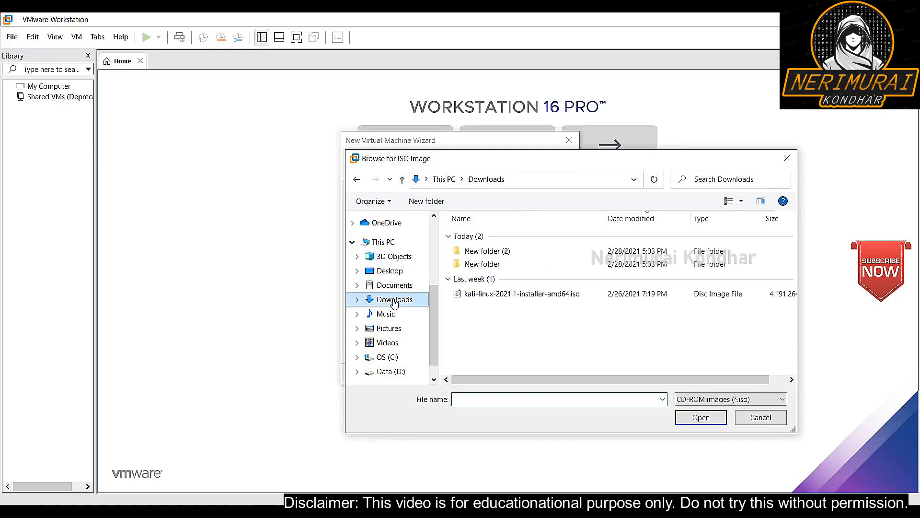
{"action": "left_click", "coordinate": [521, 292]}
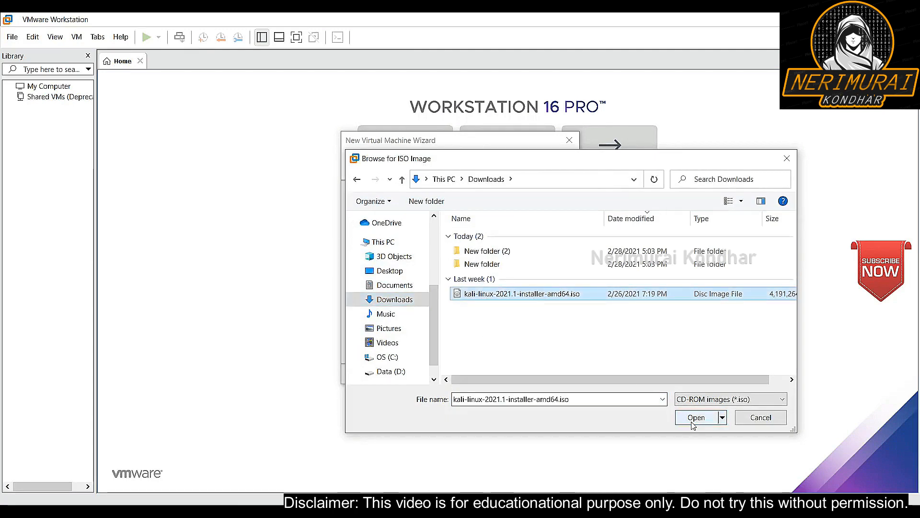
{"action": "left_click", "coordinate": [695, 417]}
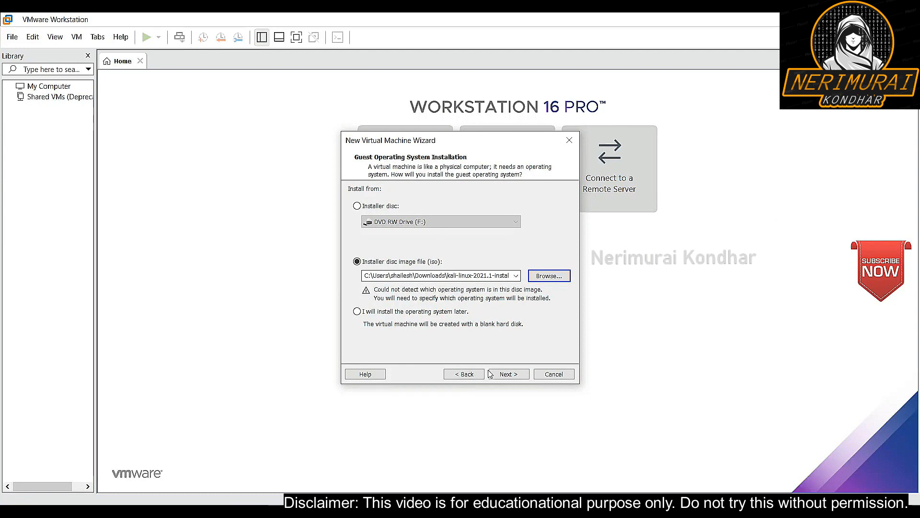
{"action": "left_click", "coordinate": [507, 374]}
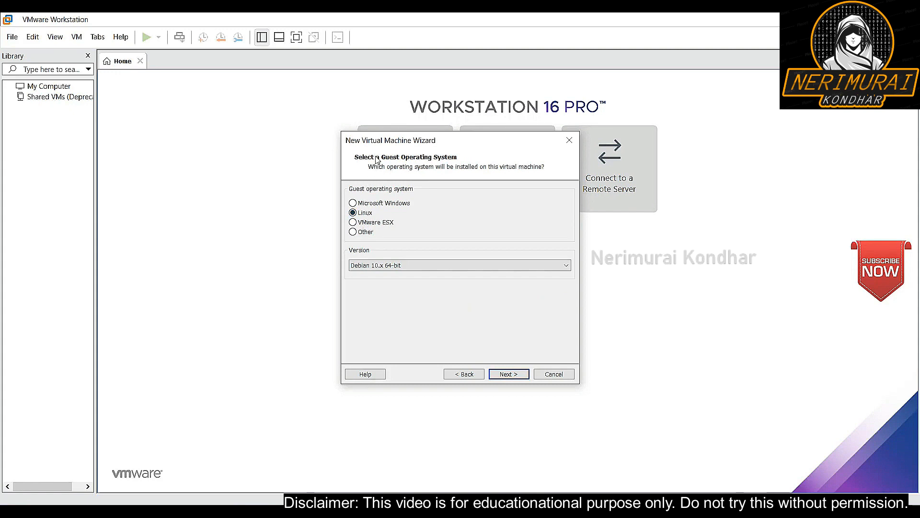
Step: Set the guest OS to Linux with version Debian 10.x 64-bit
{"action": "left_click", "coordinate": [458, 265]}
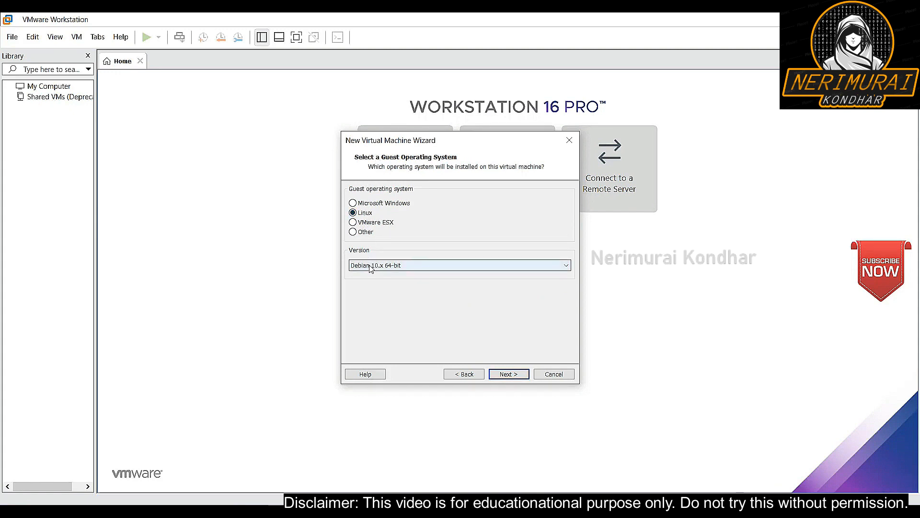
{"action": "left_click", "coordinate": [460, 264]}
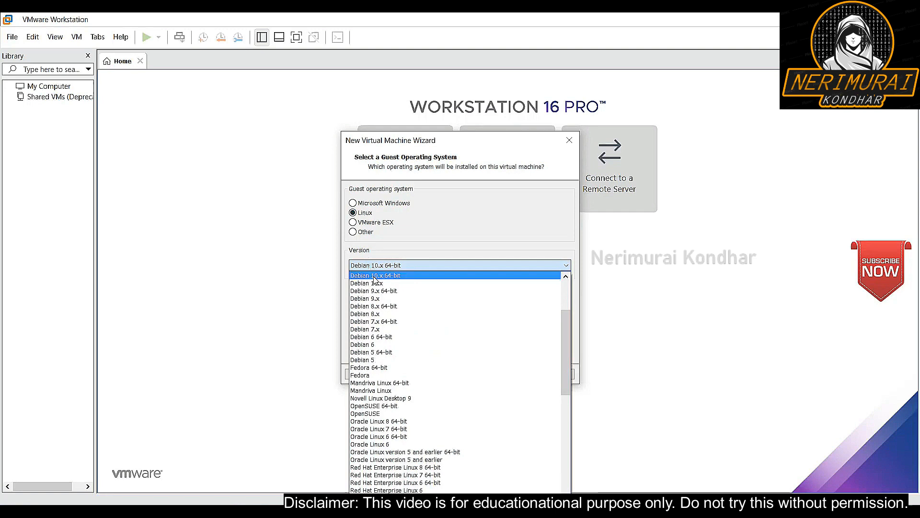
{"action": "left_click", "coordinate": [374, 274]}
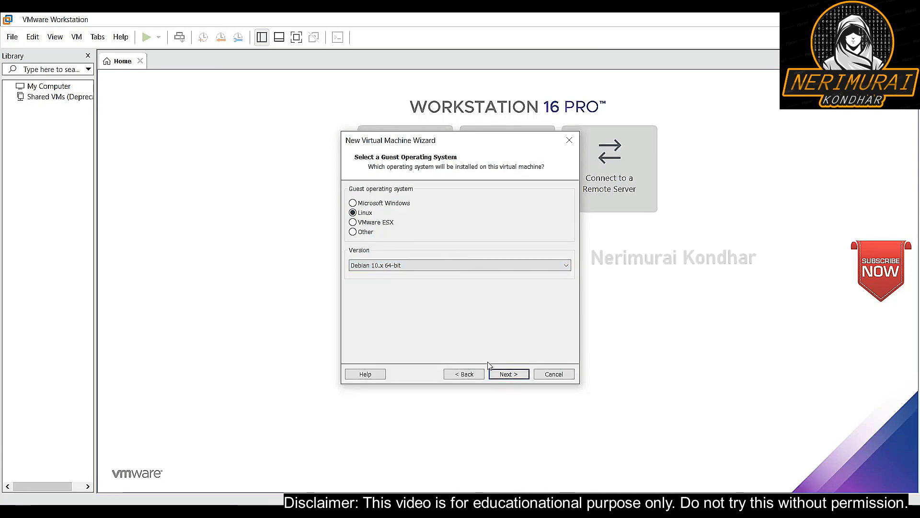
{"action": "left_click", "coordinate": [508, 373]}
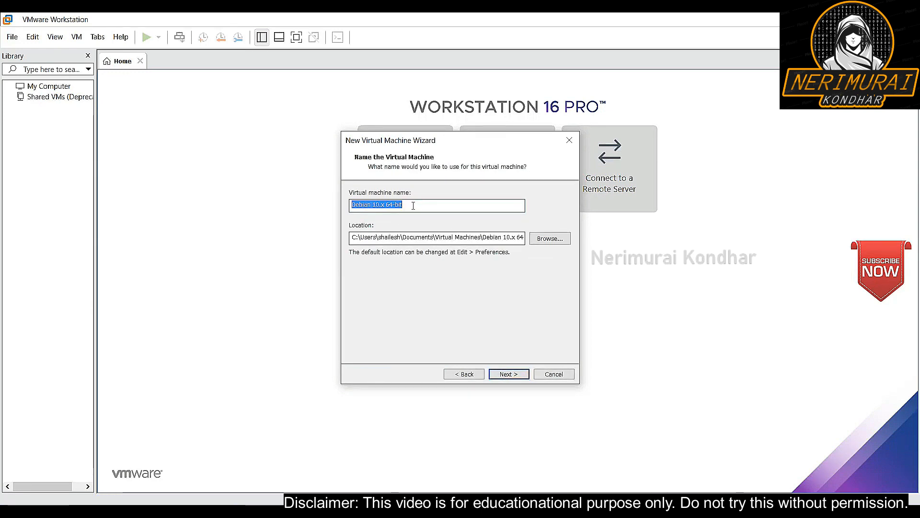
Step: Enter 'Kali Linux 2021' as the virtual machine name
{"action": "type", "text": "Kali Linux 20"}
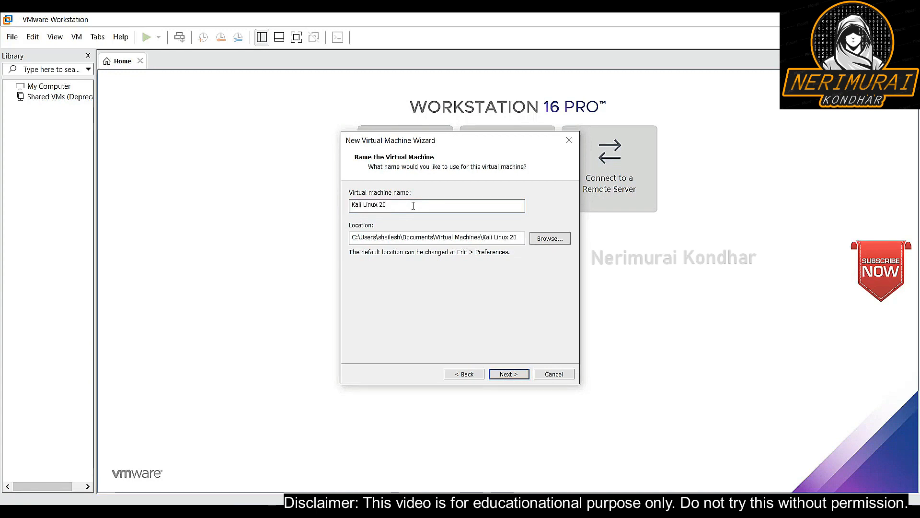
{"action": "type", "text": "21"}
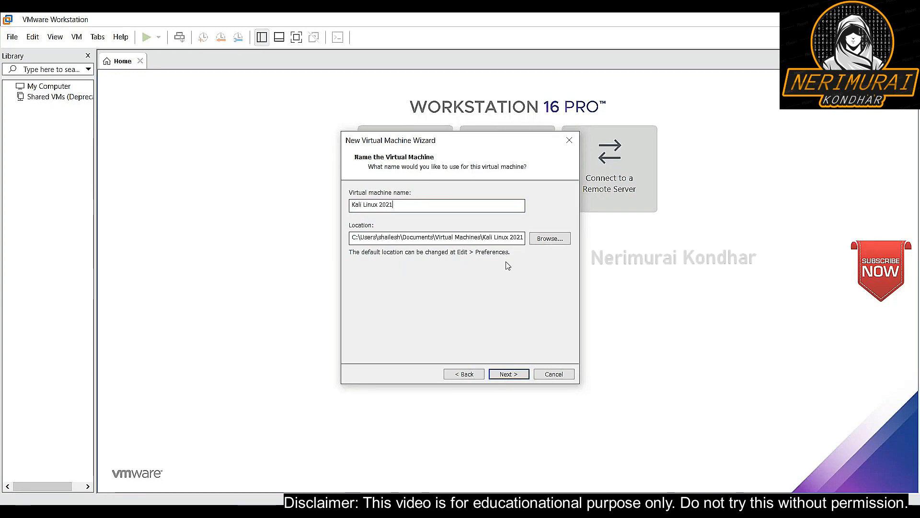
{"action": "mouse_move", "coordinate": [489, 260]}
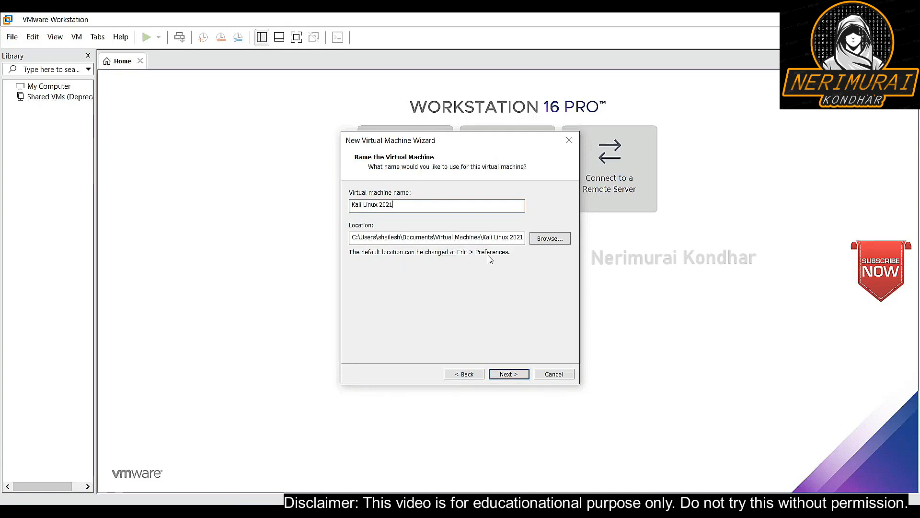
{"action": "mouse_move", "coordinate": [426, 270]}
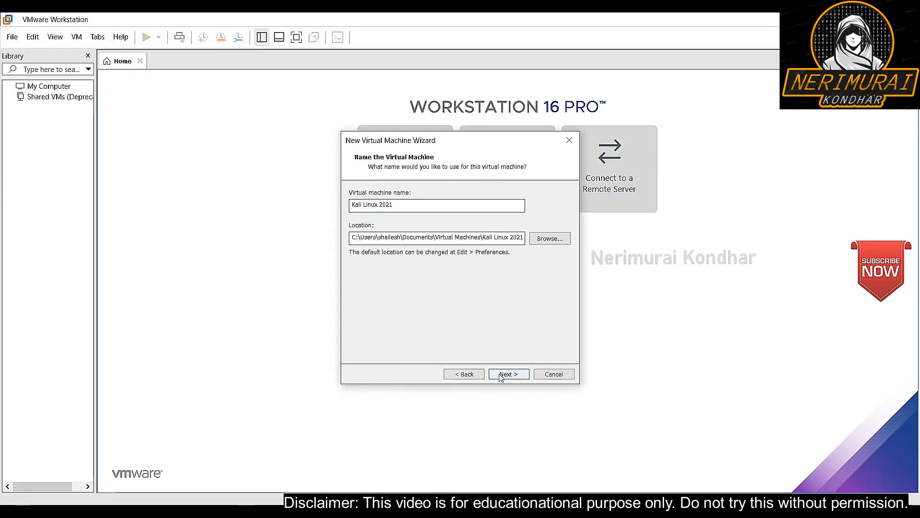
Step: Set the maximum disk size to 60 GB, split into multiple files
{"action": "left_click", "coordinate": [508, 374]}
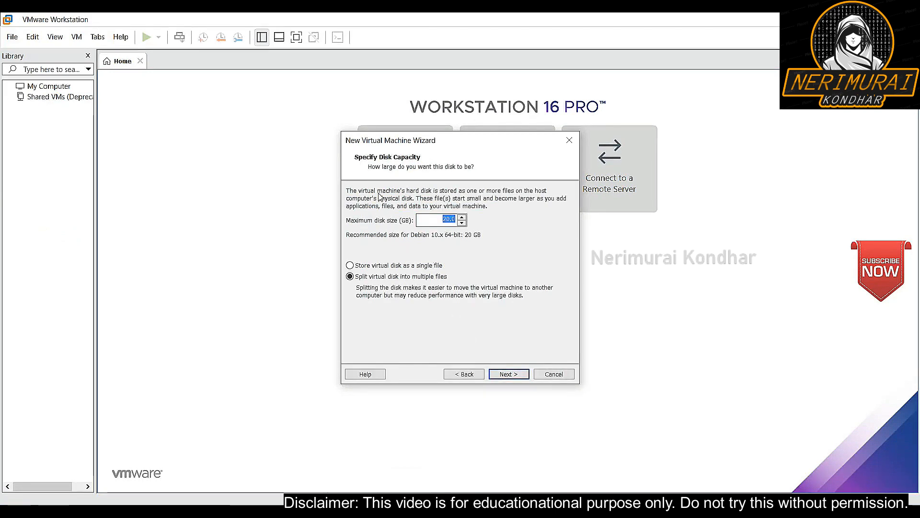
{"action": "mouse_move", "coordinate": [393, 243]}
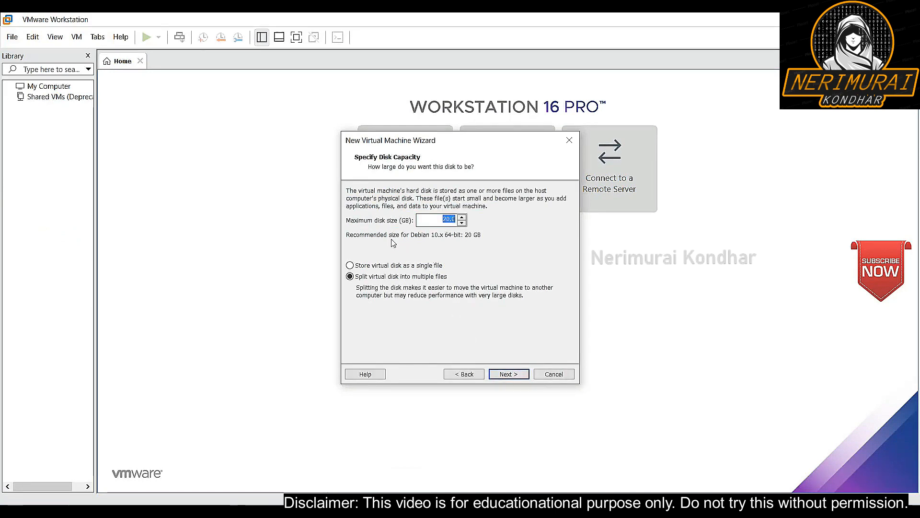
{"action": "mouse_move", "coordinate": [442, 240]}
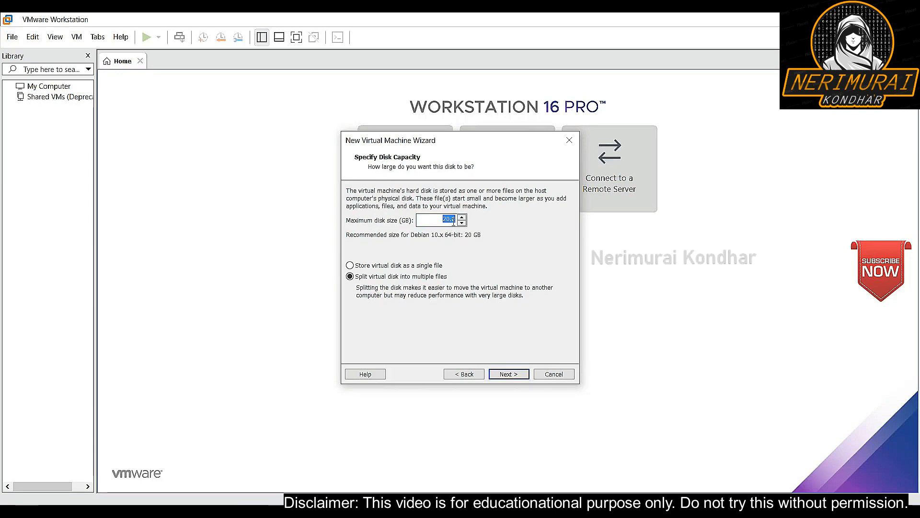
{"action": "type", "text": "60"}
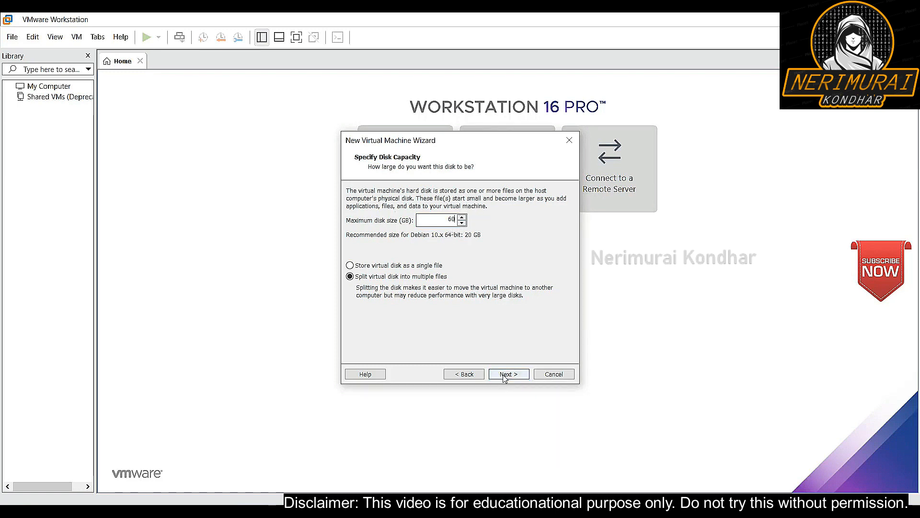
{"action": "left_click", "coordinate": [508, 374]}
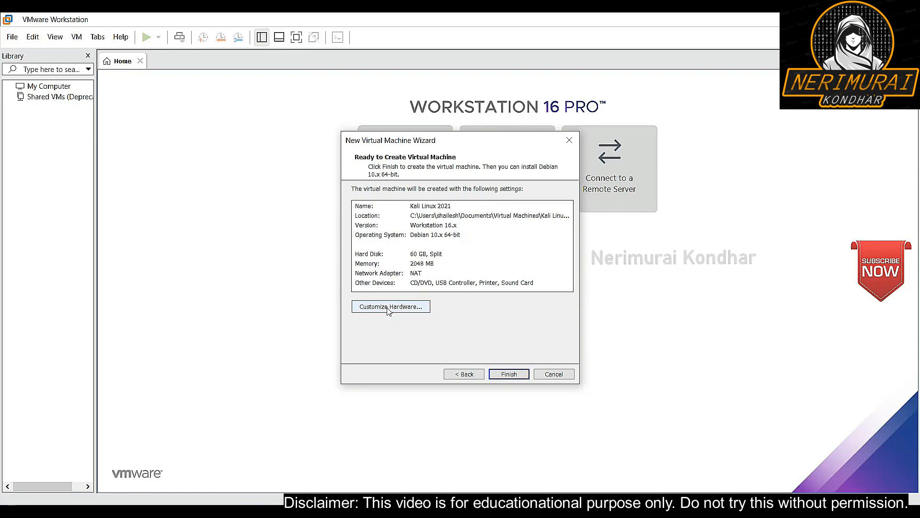
Step: Customize hardware: 8 GB memory and 2 cores per processor
{"action": "left_click", "coordinate": [390, 306]}
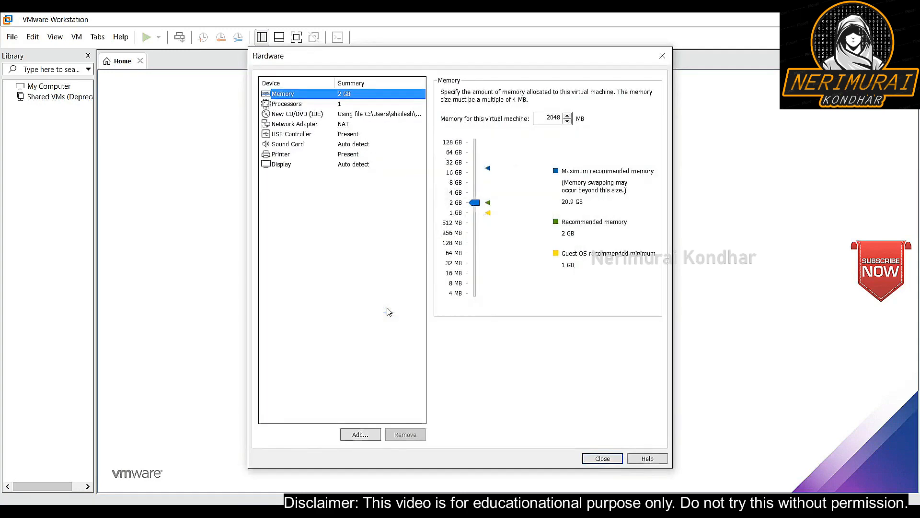
{"action": "mouse_move", "coordinate": [483, 350]}
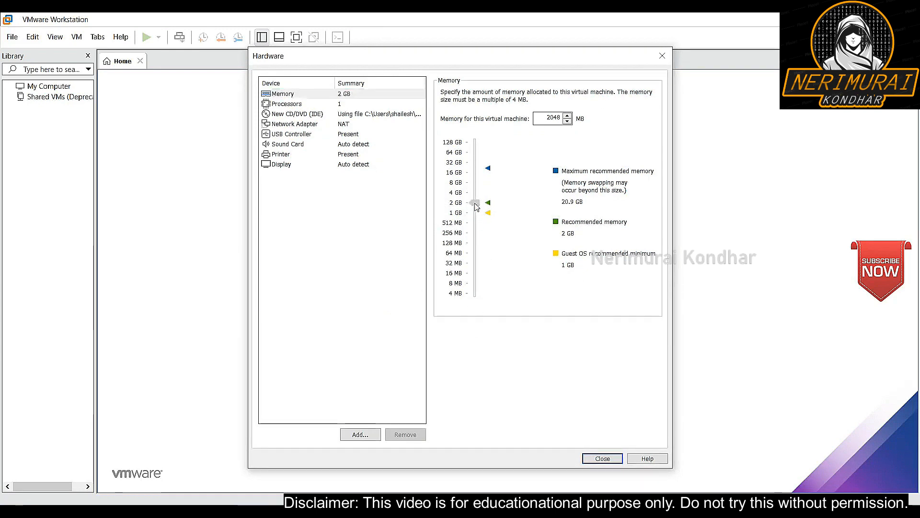
{"action": "left_click_drag", "start_coordinate": [475, 202], "coordinate": [475, 182]}
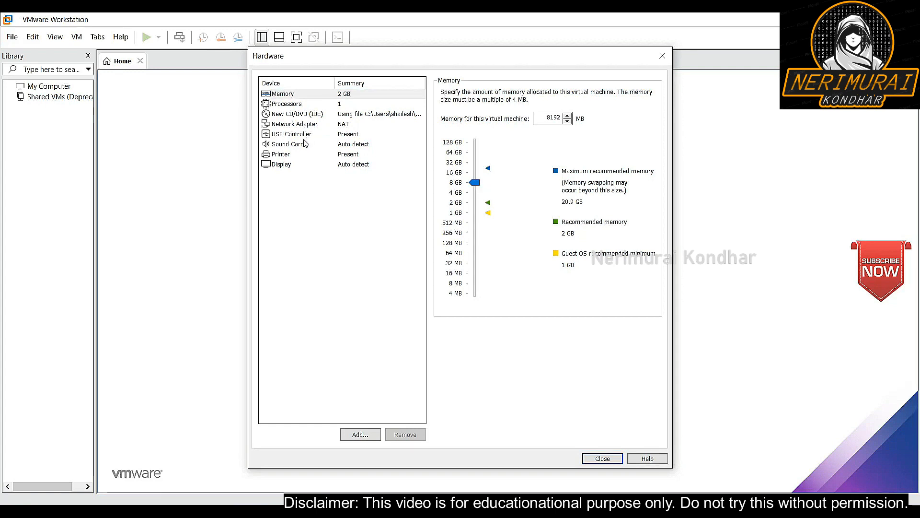
{"action": "left_click", "coordinate": [287, 103]}
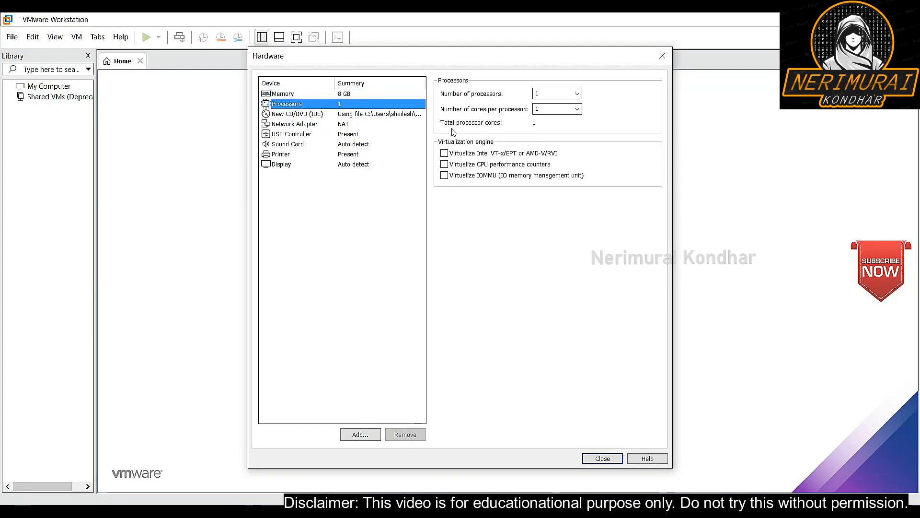
{"action": "left_click", "coordinate": [575, 108]}
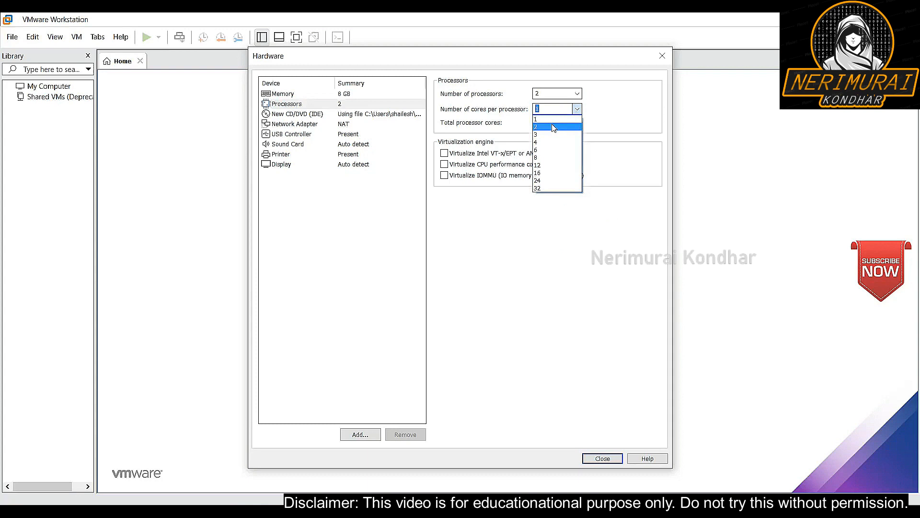
{"action": "left_click", "coordinate": [554, 128]}
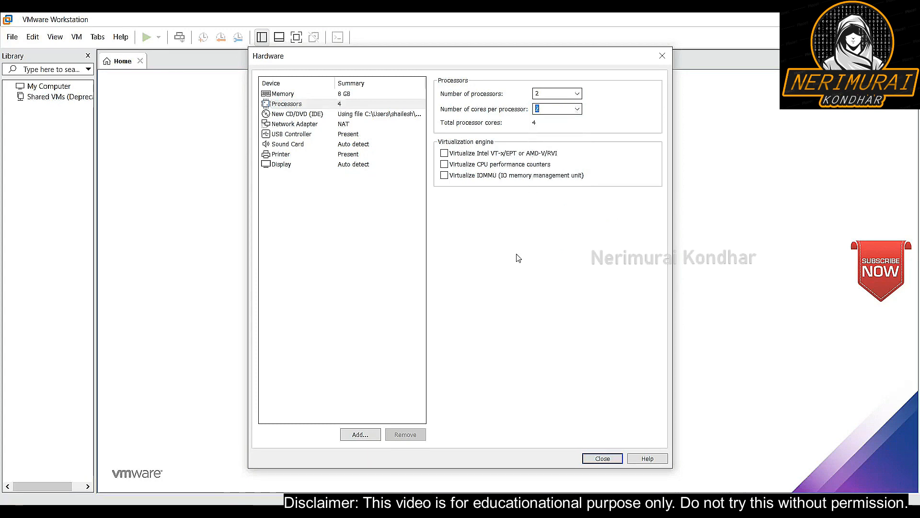
{"action": "left_click", "coordinate": [601, 458]}
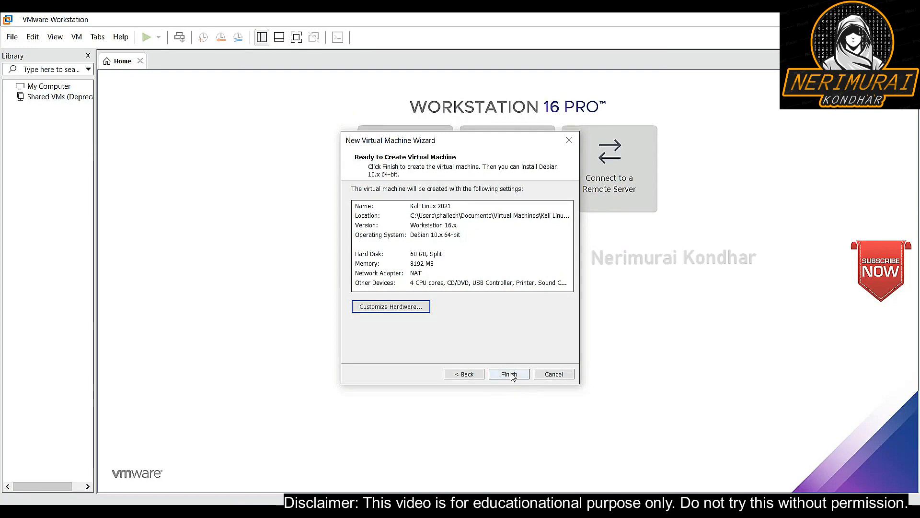
Step: Finish creating the Kali Linux 2021 VM and power it on
{"action": "left_click", "coordinate": [508, 374]}
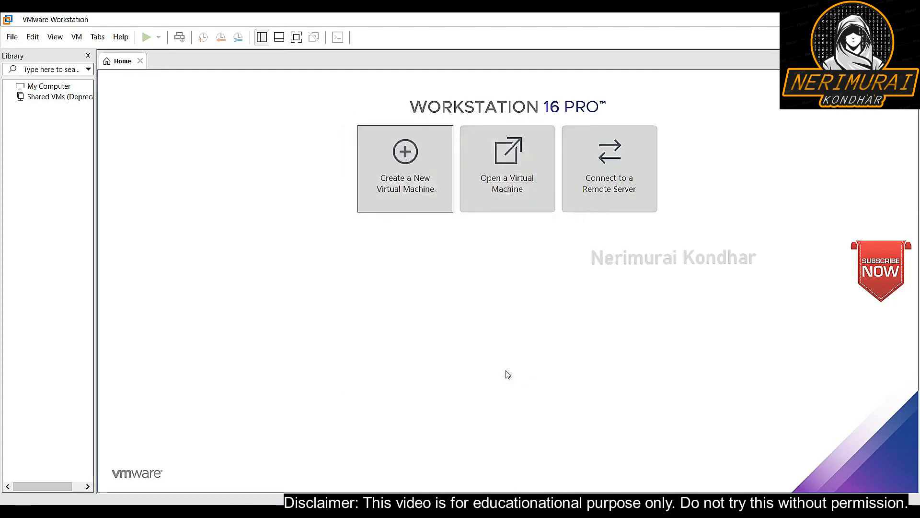
{"action": "left_click", "coordinate": [63, 97]}
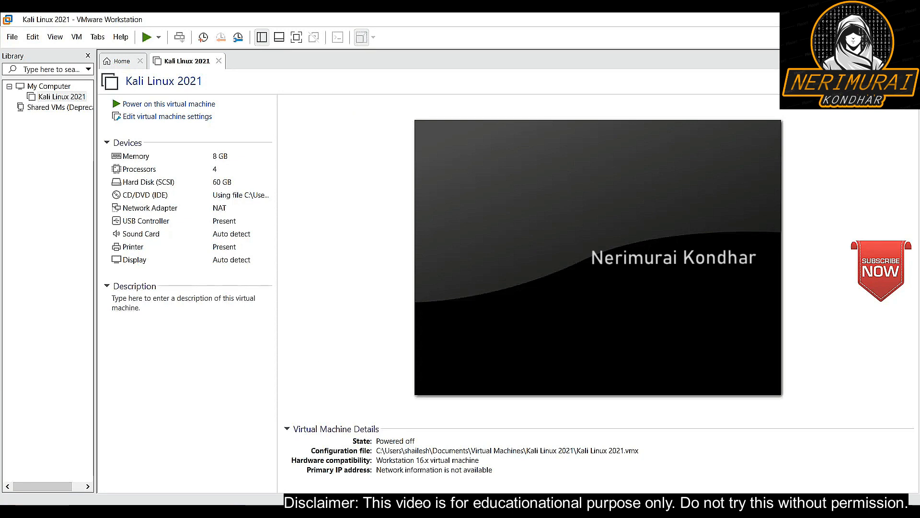
{"action": "mouse_move", "coordinate": [168, 104]}
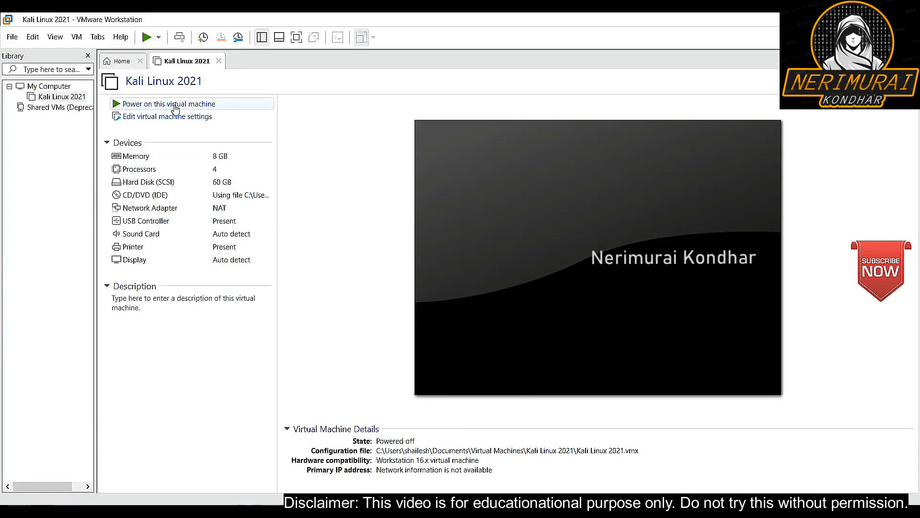
{"action": "left_click", "coordinate": [169, 104]}
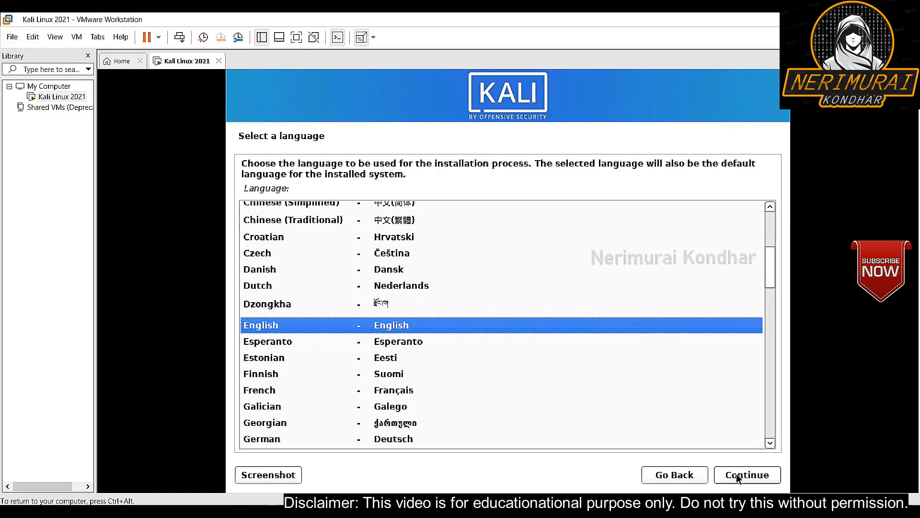
Step: Accept English, United States location and American English keymap in the installer
{"action": "left_click", "coordinate": [746, 474]}
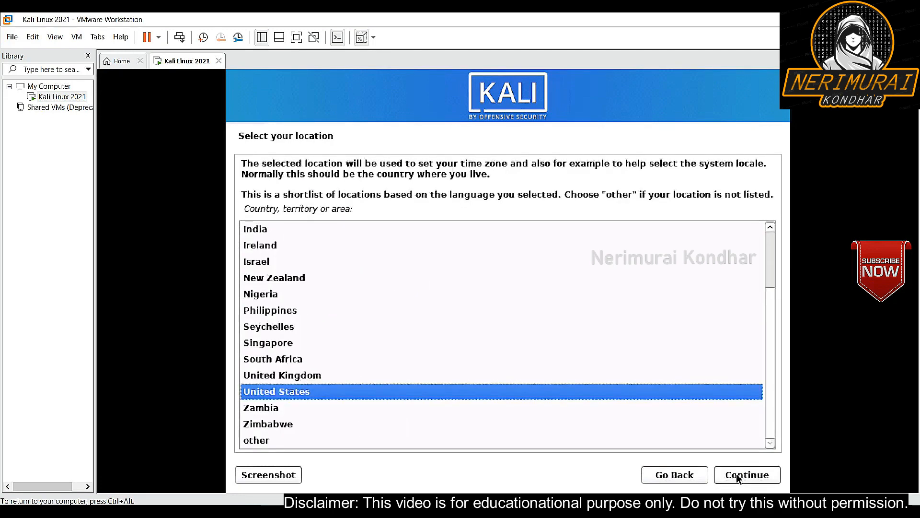
{"action": "mouse_move", "coordinate": [332, 397]}
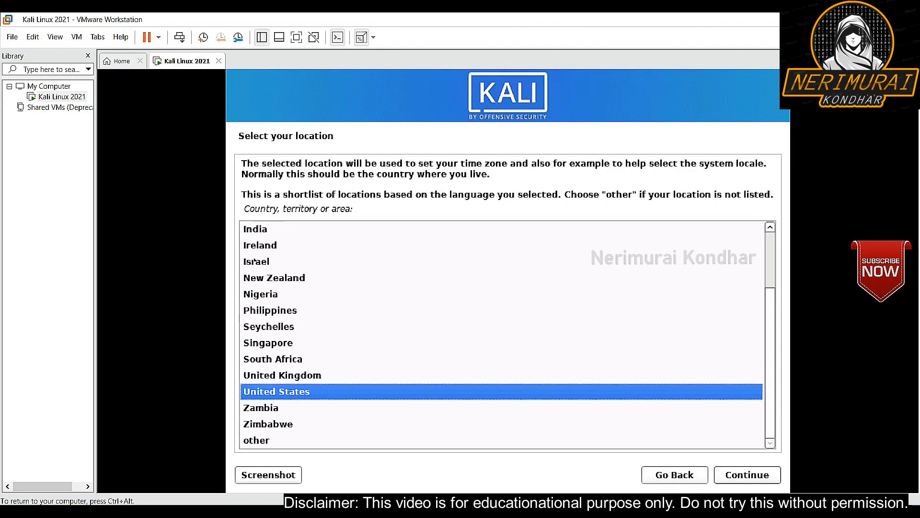
{"action": "left_click", "coordinate": [747, 474]}
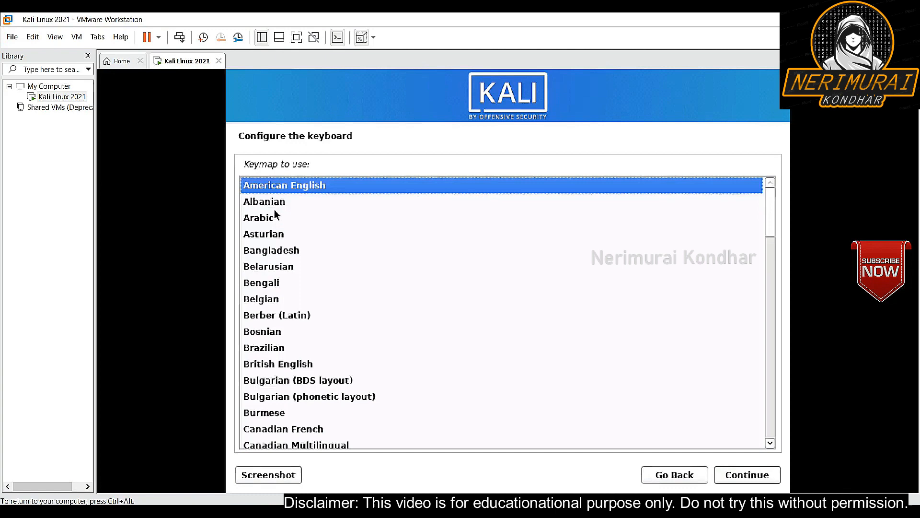
{"action": "left_click", "coordinate": [746, 474]}
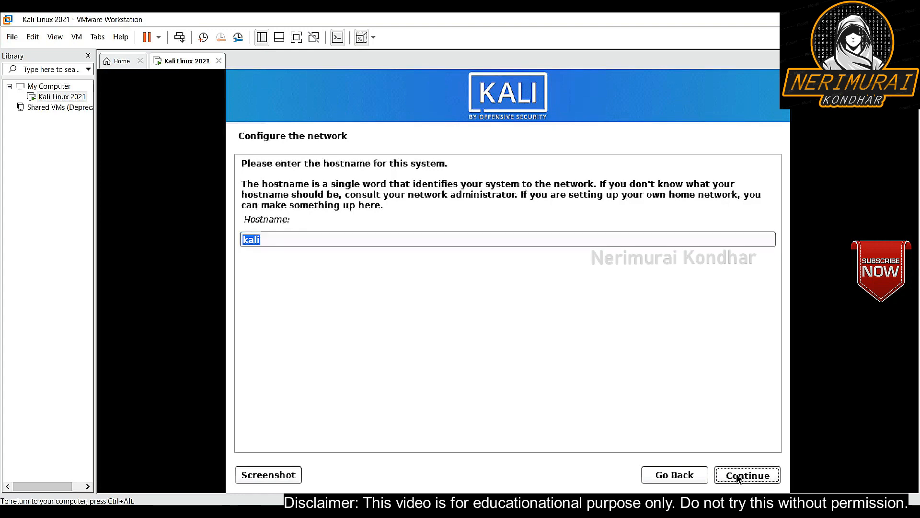
Step: Keep 'kali' as the hostname and leave the domain name blank
{"action": "left_click", "coordinate": [747, 474]}
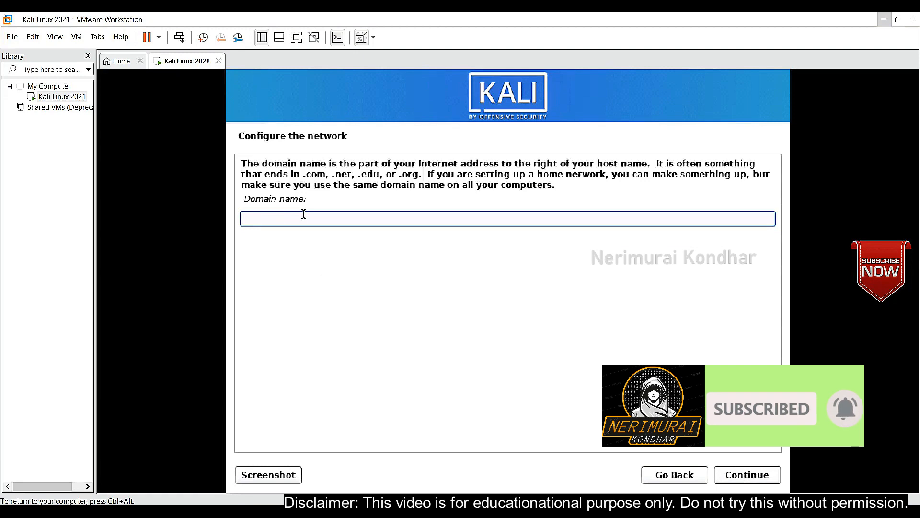
{"action": "left_click", "coordinate": [746, 474]}
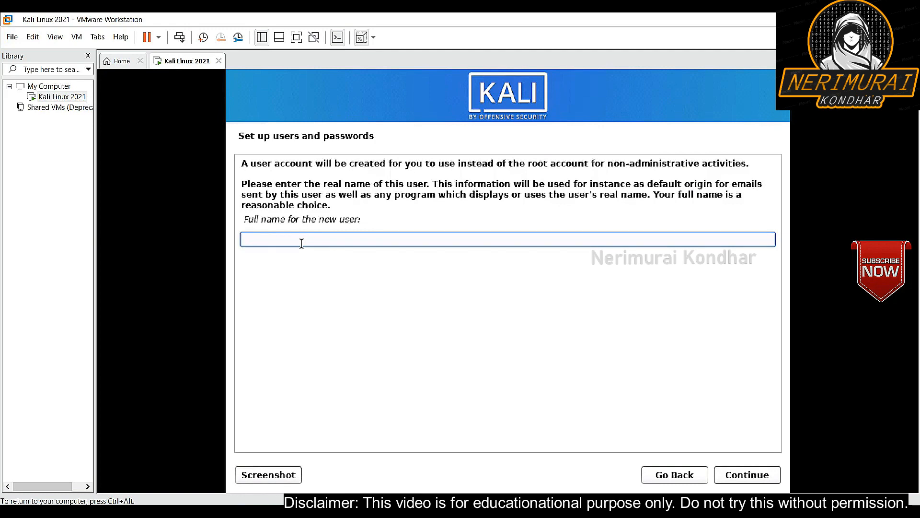
Step: Pass the full-name screen and enter the new user's password in both fields
{"action": "left_click", "coordinate": [746, 474]}
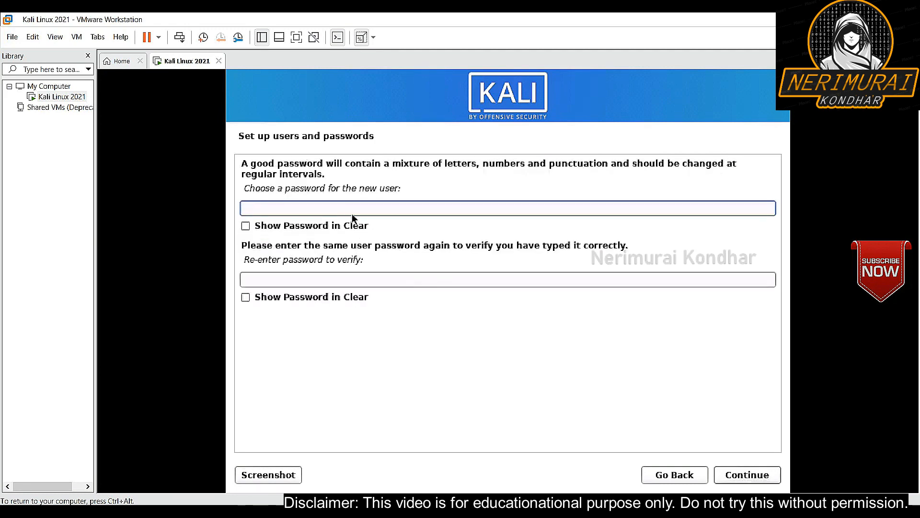
{"action": "type", "text": "••"}
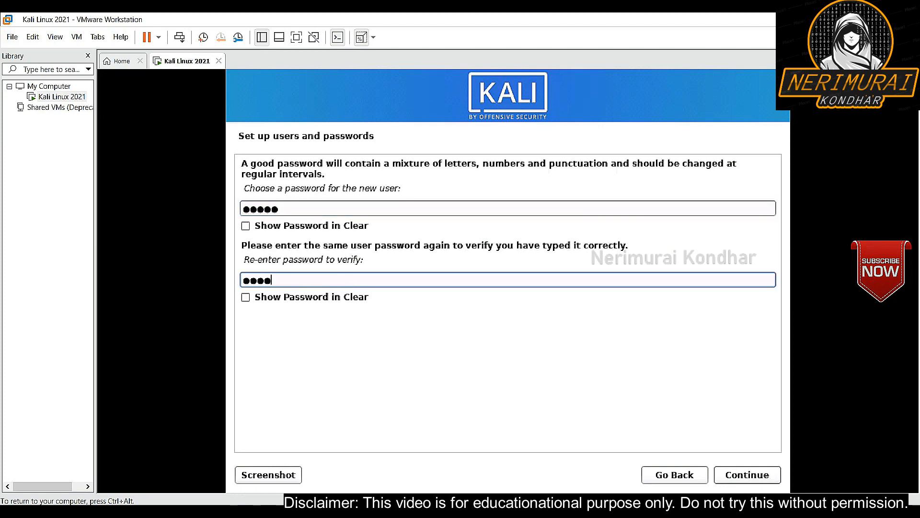
{"action": "type", "text": "•"}
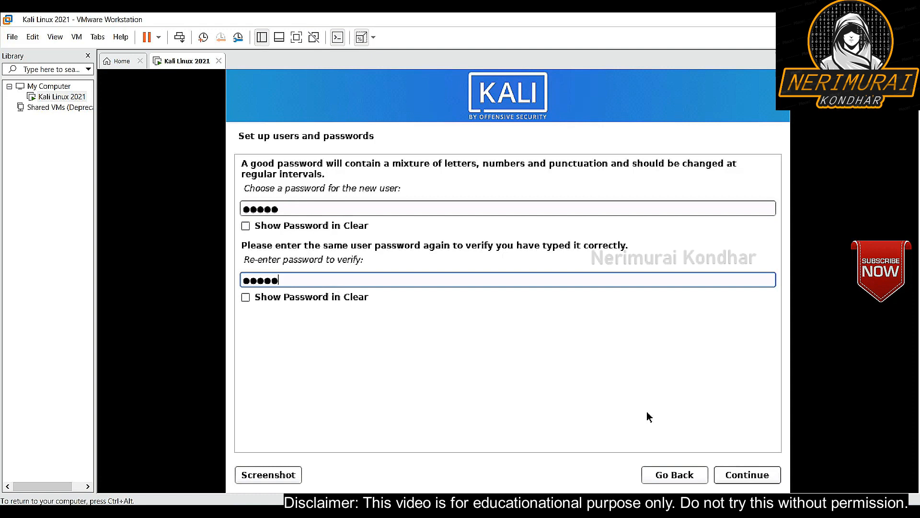
{"action": "left_click", "coordinate": [746, 474]}
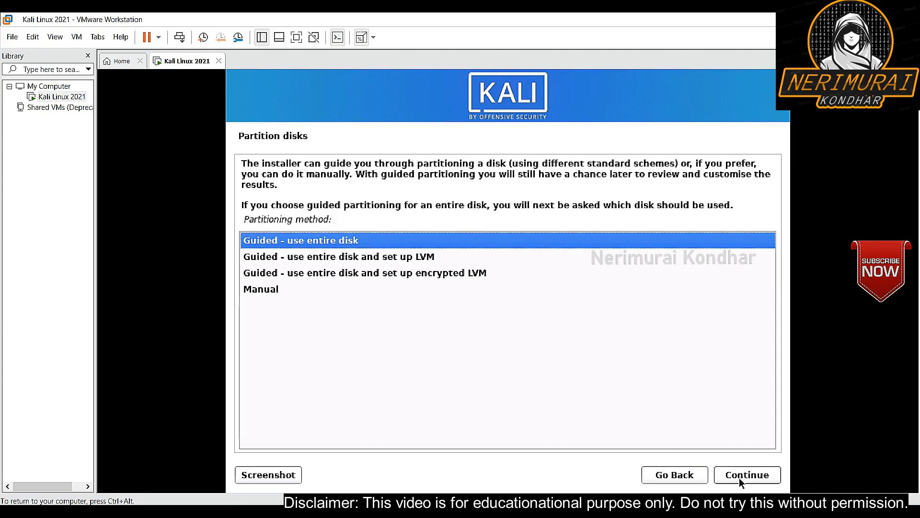
Step: Use guided partitioning on the entire 64.4 GB sda disk and approve writing changes
{"action": "left_click", "coordinate": [746, 474]}
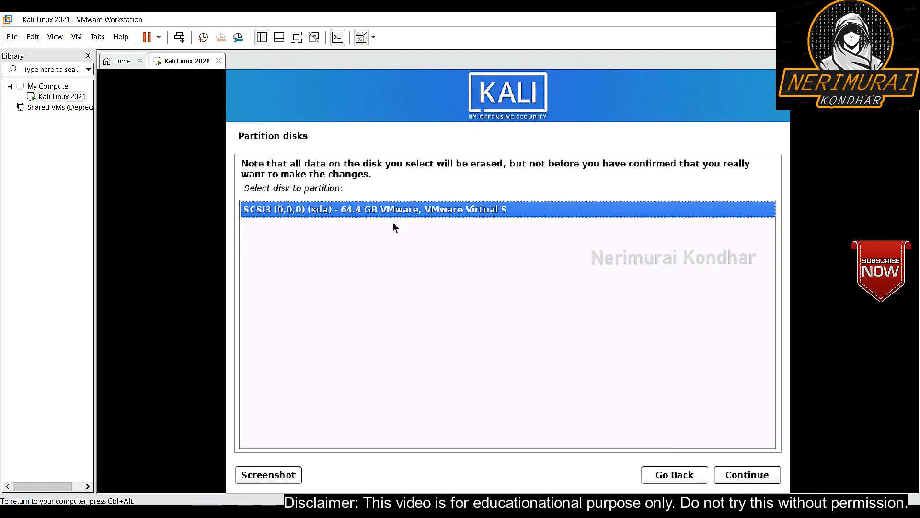
{"action": "left_click", "coordinate": [746, 474]}
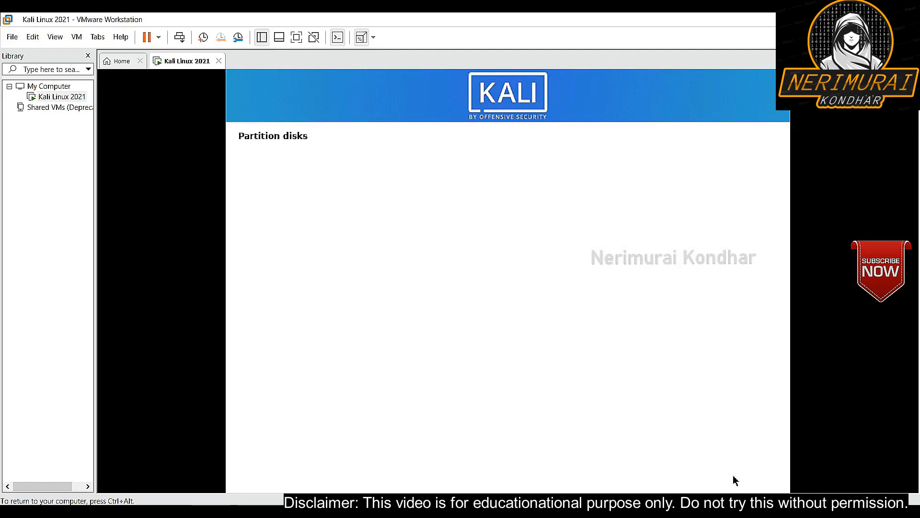
{"action": "mouse_move", "coordinate": [758, 481]}
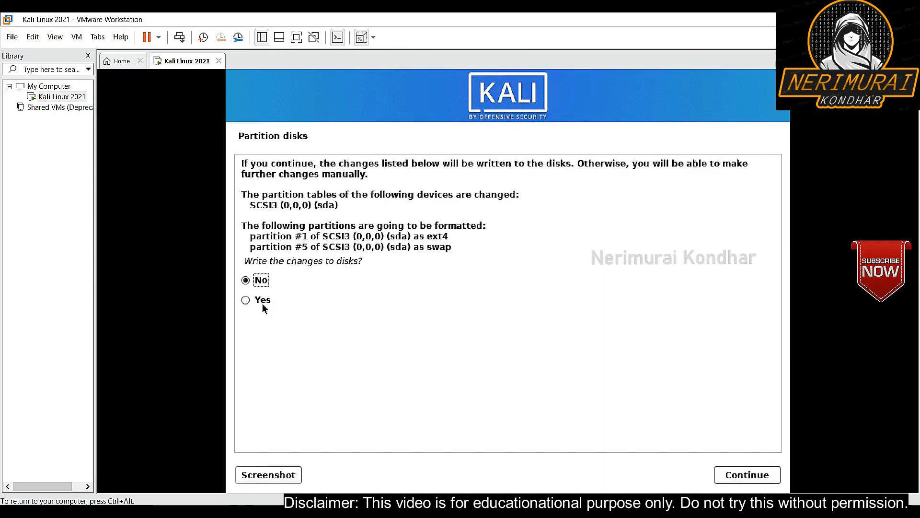
{"action": "left_click", "coordinate": [245, 300]}
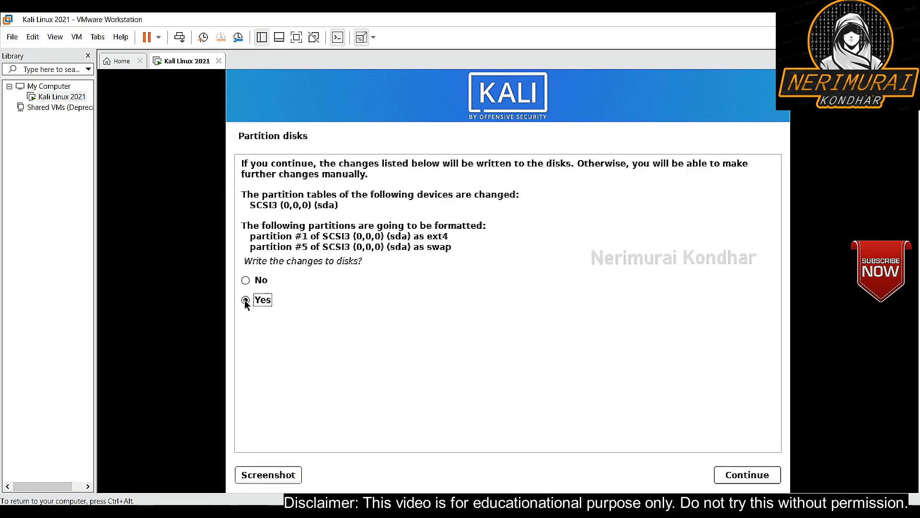
{"action": "left_click", "coordinate": [746, 473]}
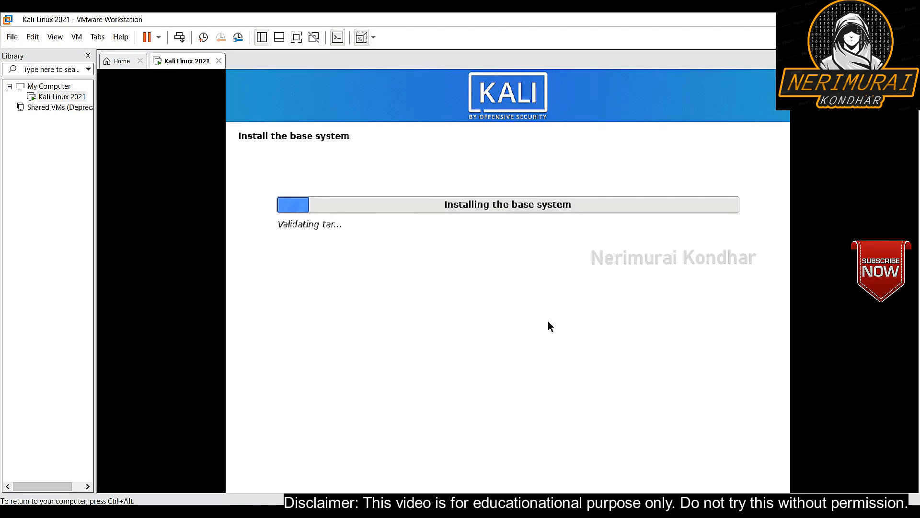
{"action": "mouse_move", "coordinate": [486, 287]}
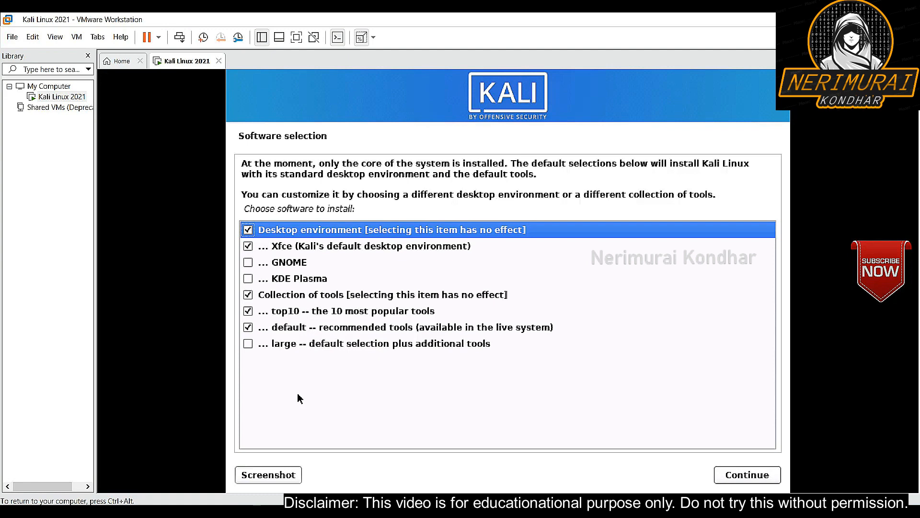
Step: Accept the default software selection: Xfce desktop, top10 and default tools
{"action": "left_click", "coordinate": [747, 473]}
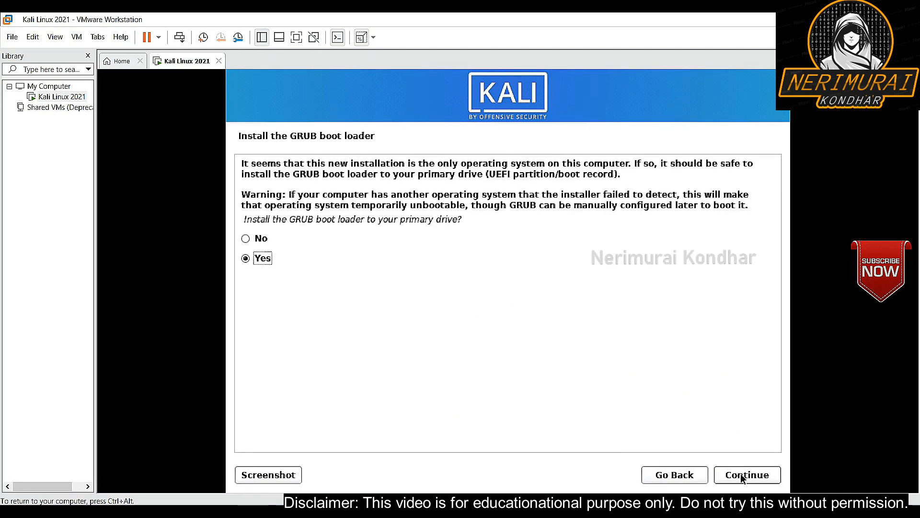
Step: Keep Yes for GRUB and install the boot loader onto /dev/sda
{"action": "left_click", "coordinate": [747, 474]}
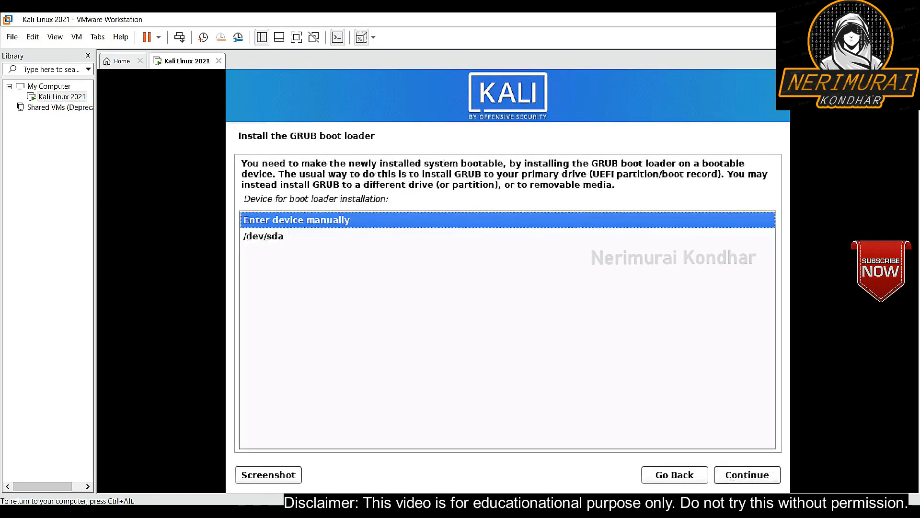
{"action": "left_click", "coordinate": [263, 235]}
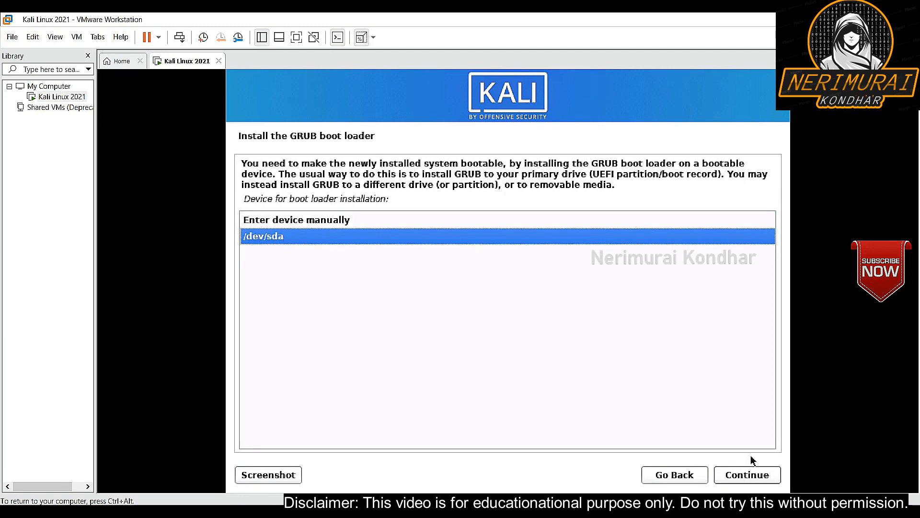
{"action": "left_click", "coordinate": [747, 474]}
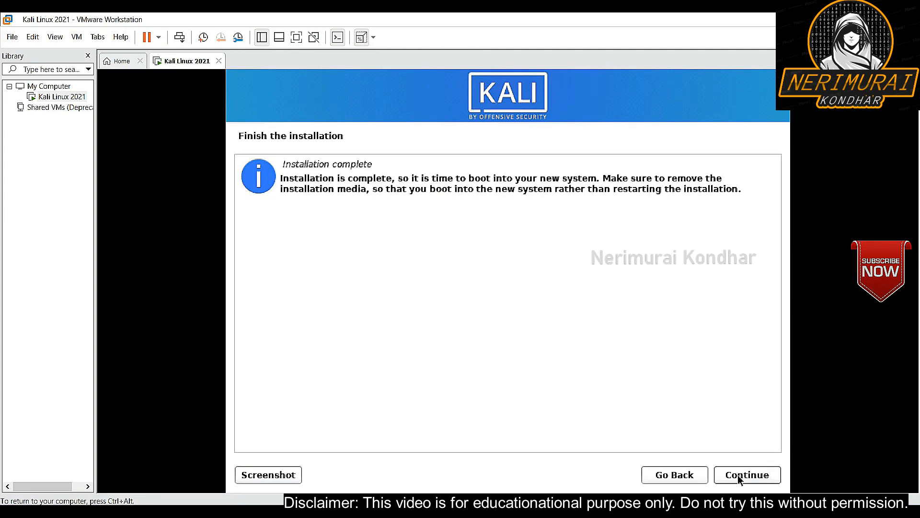
Step: Reboot into the installed Kali system and log in as 'root'
{"action": "left_click", "coordinate": [747, 474]}
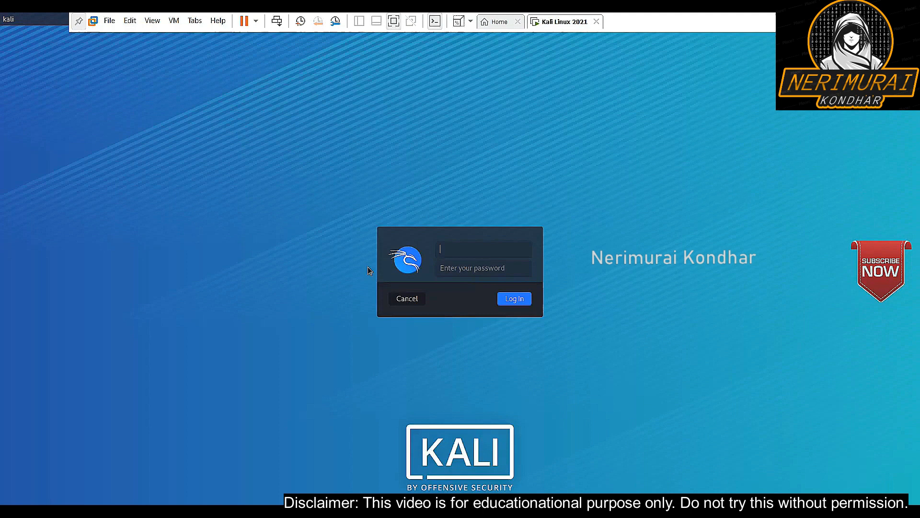
{"action": "type", "text": "root"}
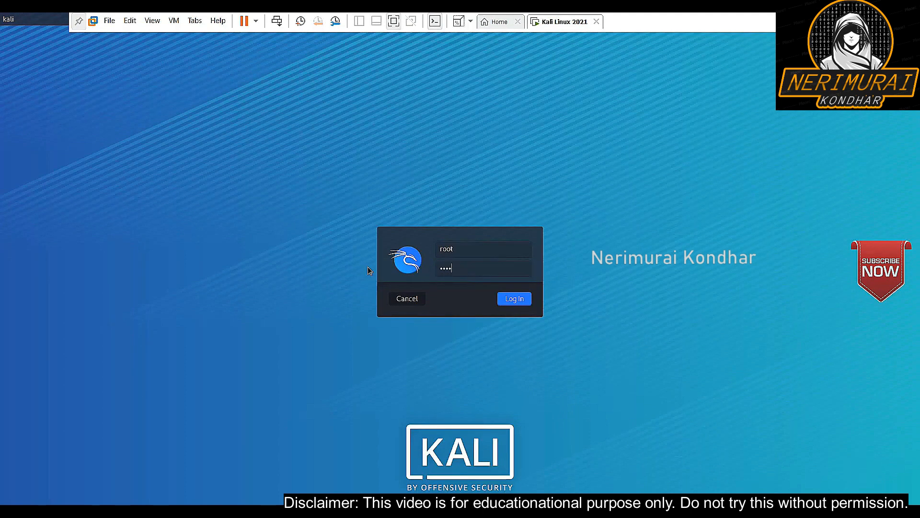
{"action": "left_click", "coordinate": [513, 298]}
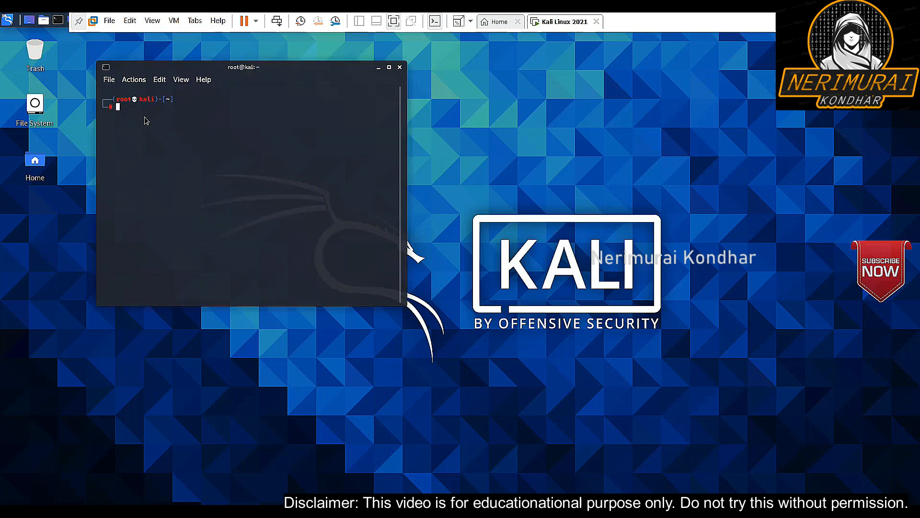
Step: Run 'whoami' in the terminal to confirm root, then close the terminal
{"action": "type", "text": "whoami"}
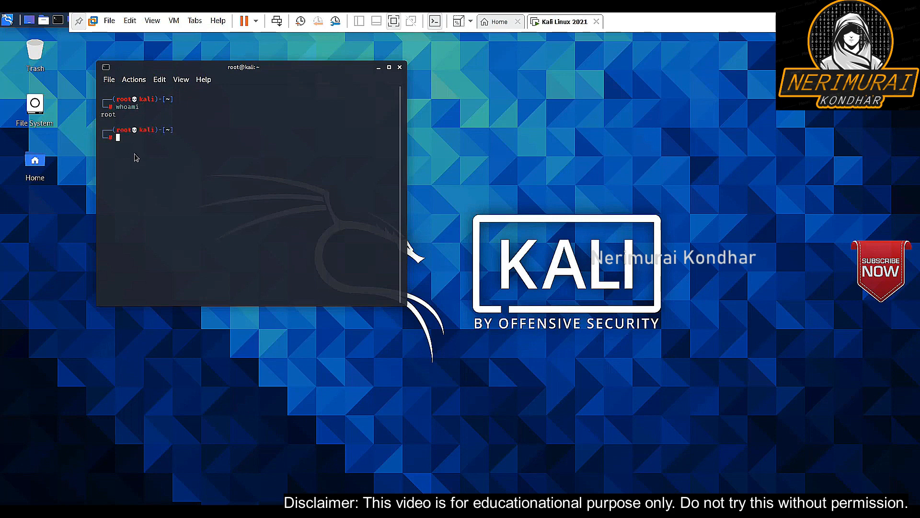
{"action": "left_click", "coordinate": [400, 66]}
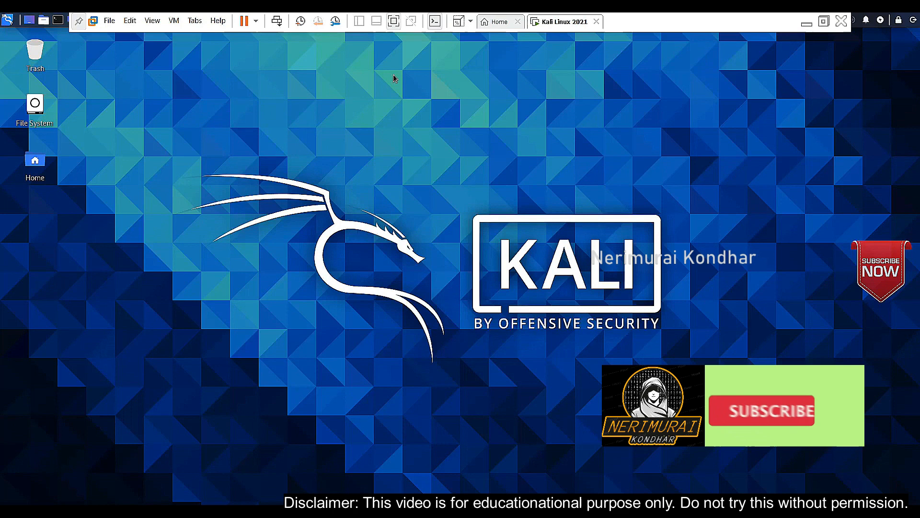
{"action": "left_click", "coordinate": [761, 408]}
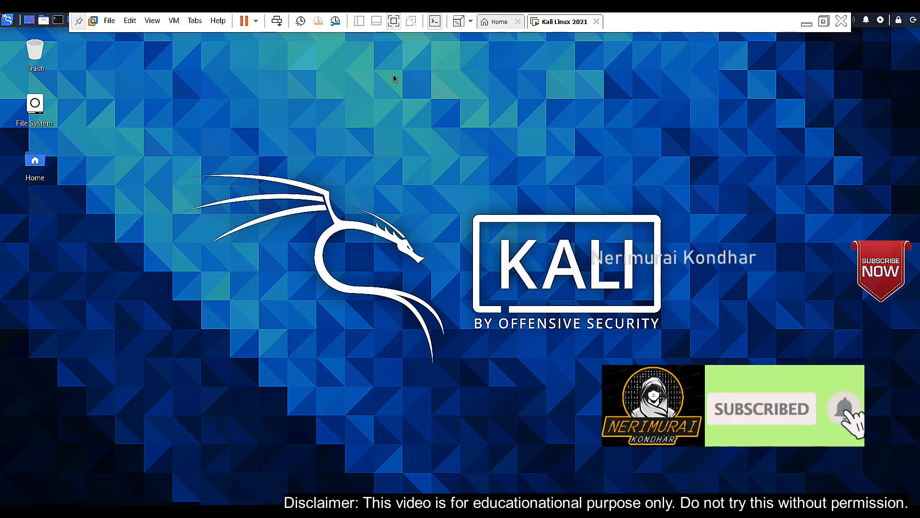